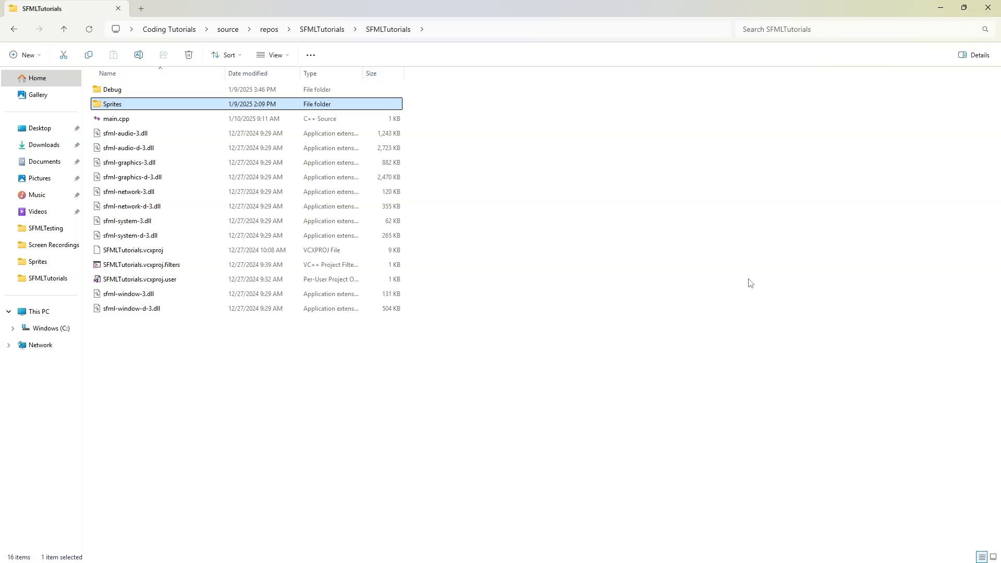
pyautogui.moveTo(393, 144)
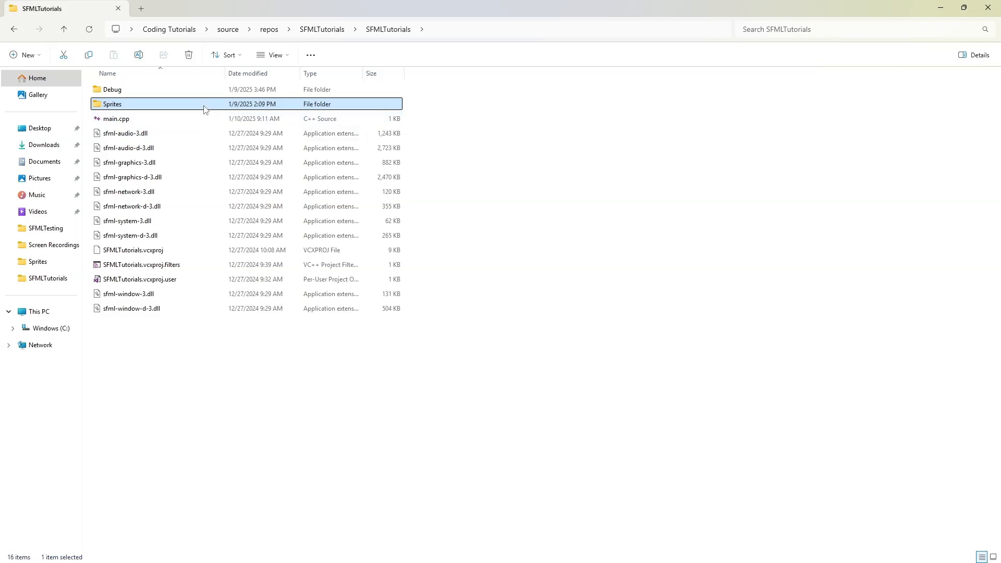
# - Open the Sprites folder to reveal the ExampleSprite image
pyautogui.doubleClick(112, 103)
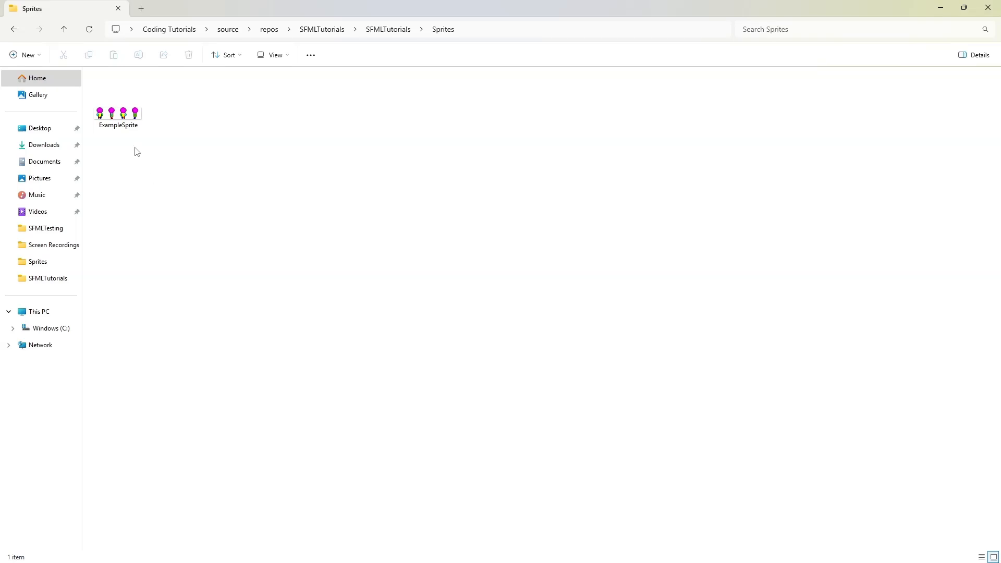
pyautogui.moveTo(100, 139)
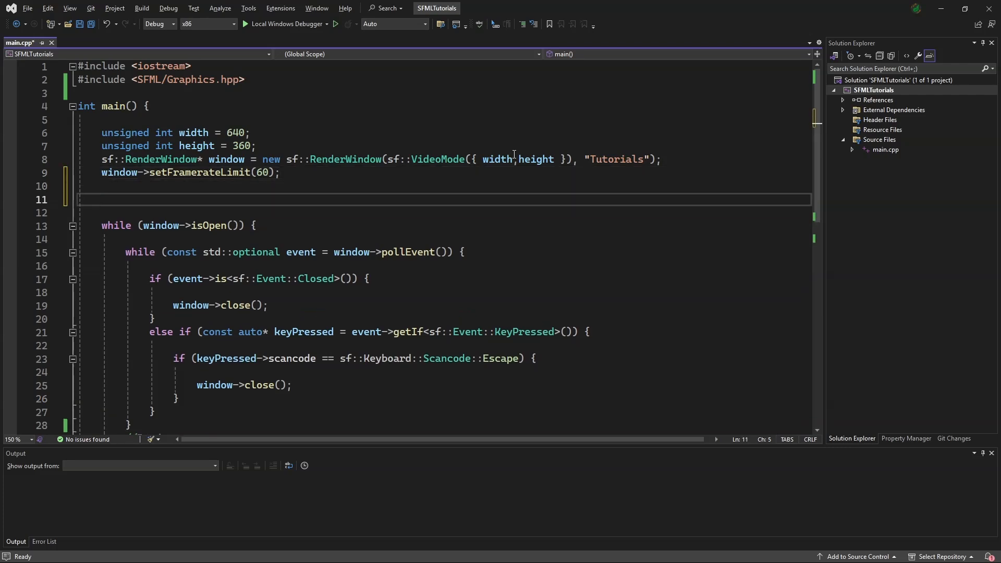
# - Declare sf::Texture texture; at the top of main
pyautogui.write('sf::t')
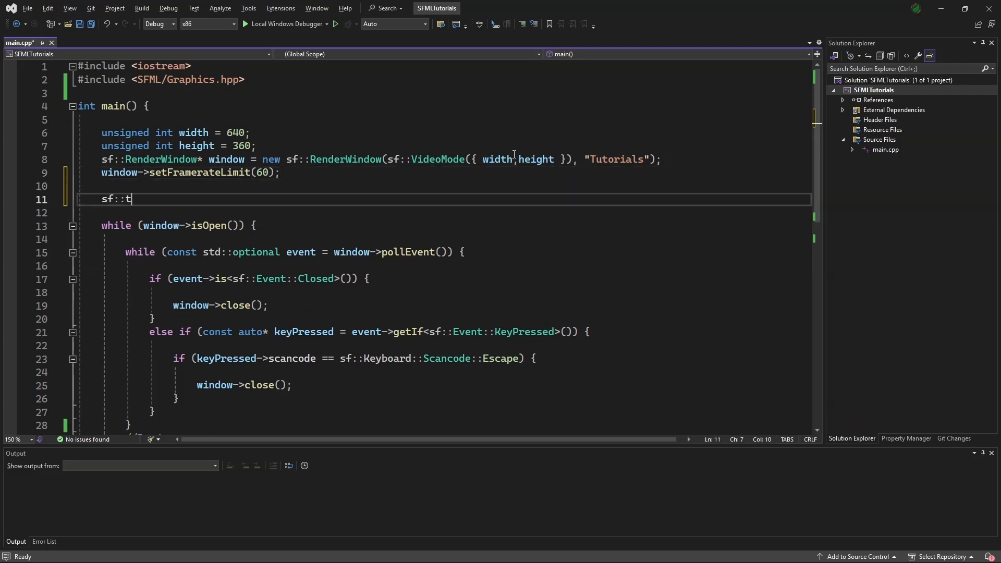
pyautogui.write('e')
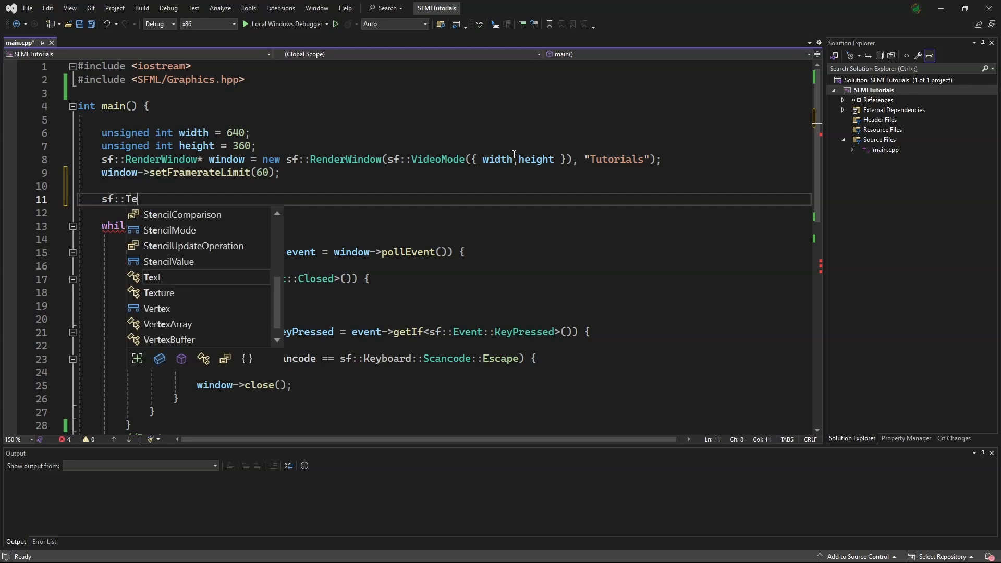
pyautogui.write('xture te')
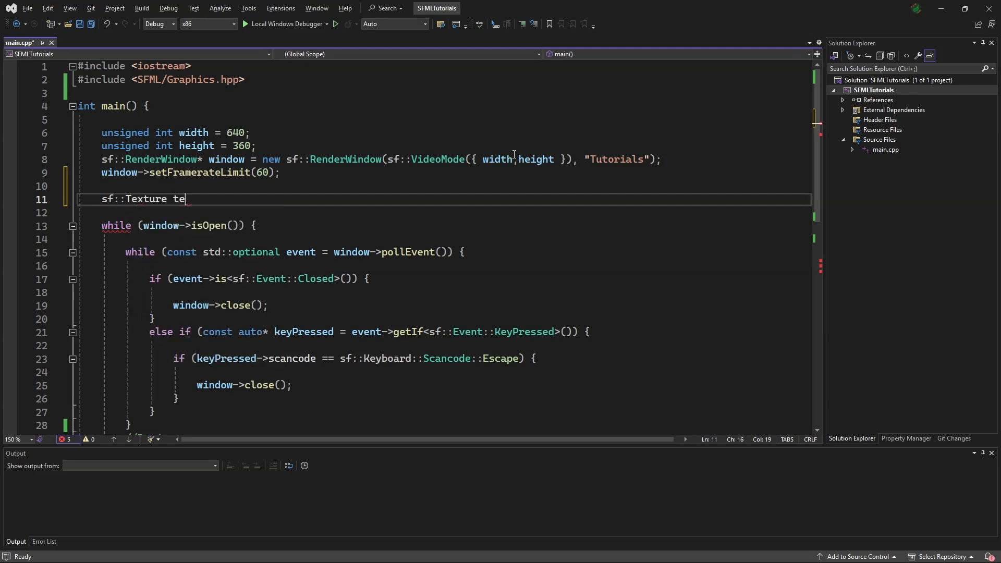
pyautogui.write('xture')
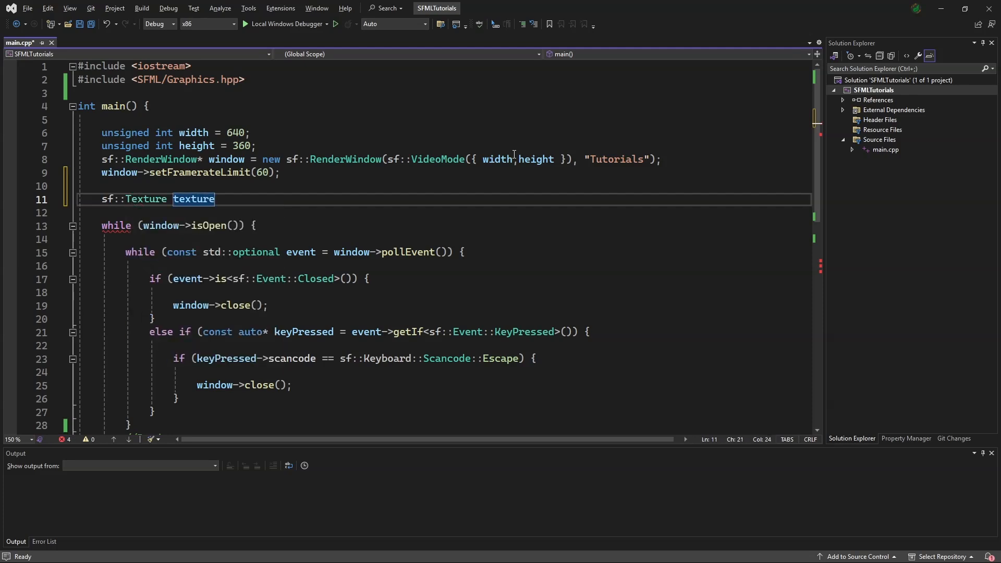
pyautogui.write(';')
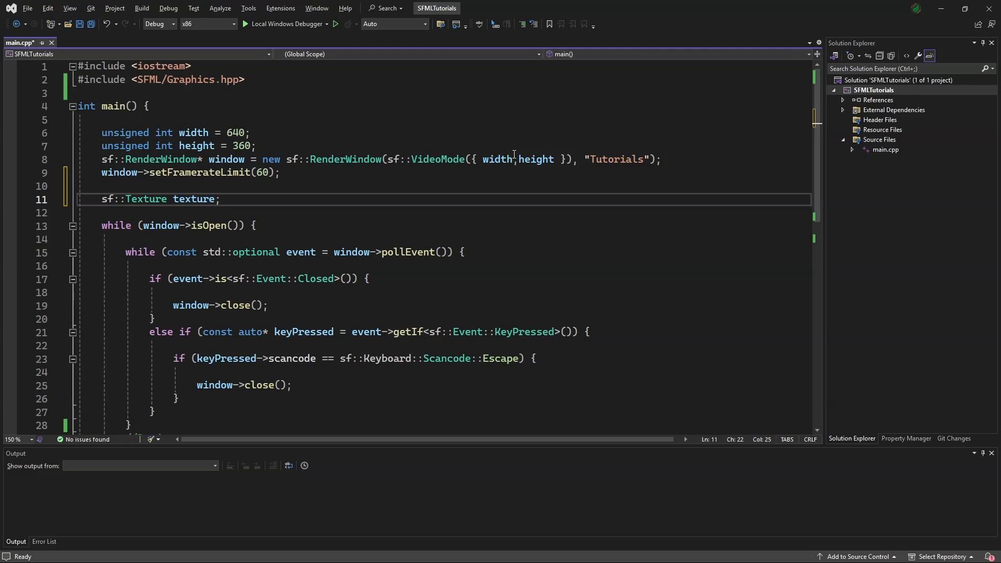
# - Add if(!texture.loadFromFile("Sprites/ExampleSprite.png")) to check the load
pyautogui.write('if(')
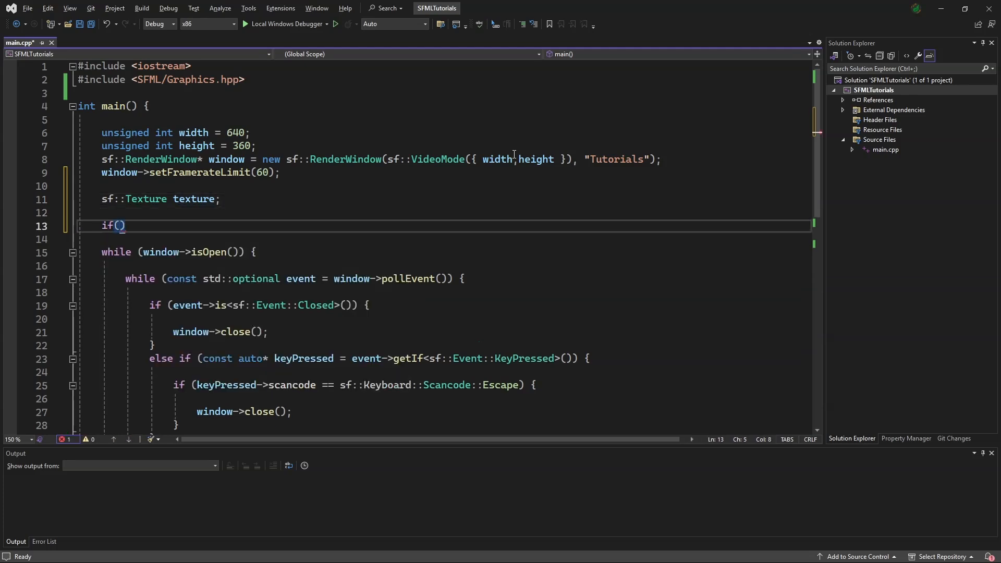
pyautogui.write('!te')
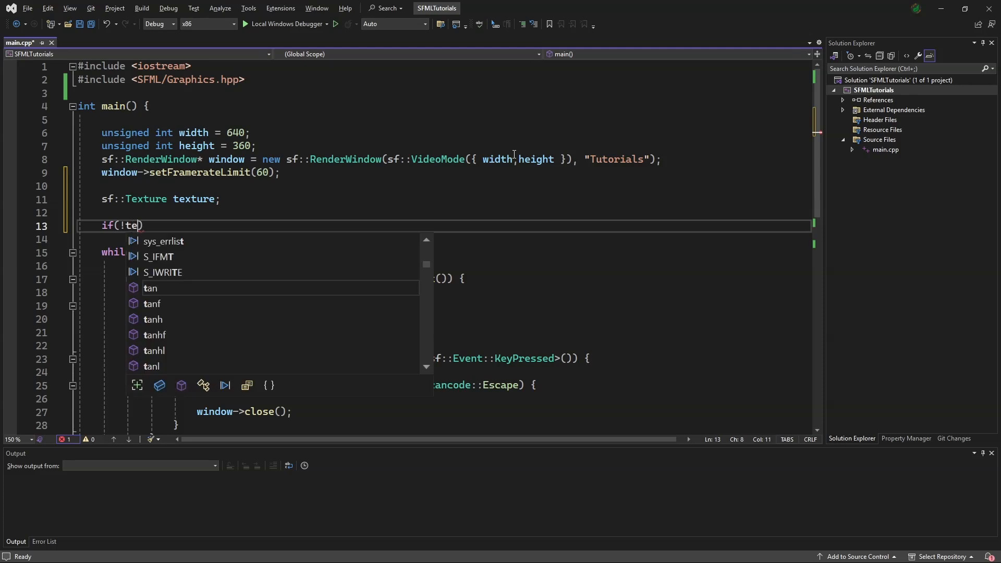
pyautogui.write('xture')
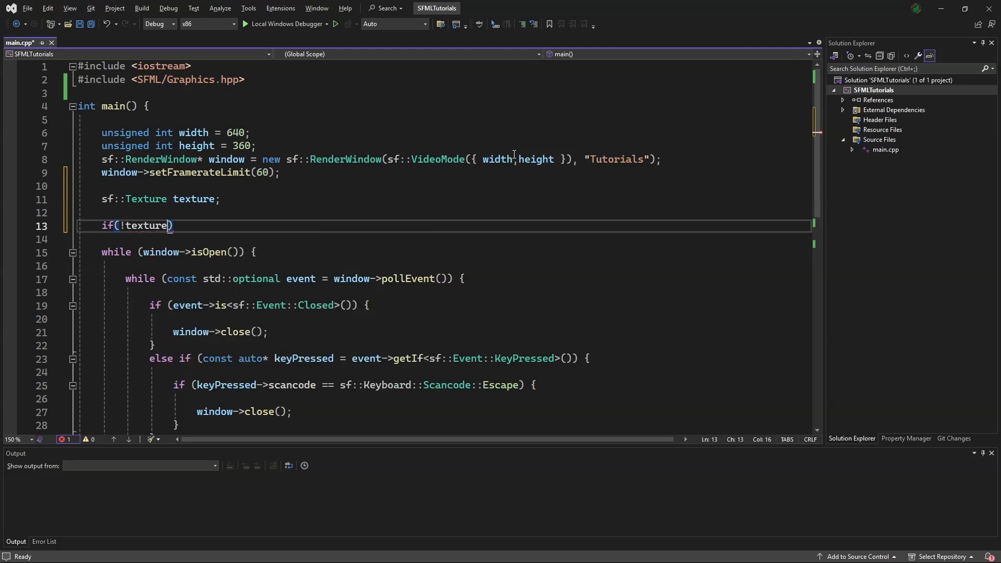
pyautogui.write('.loadFromFile')
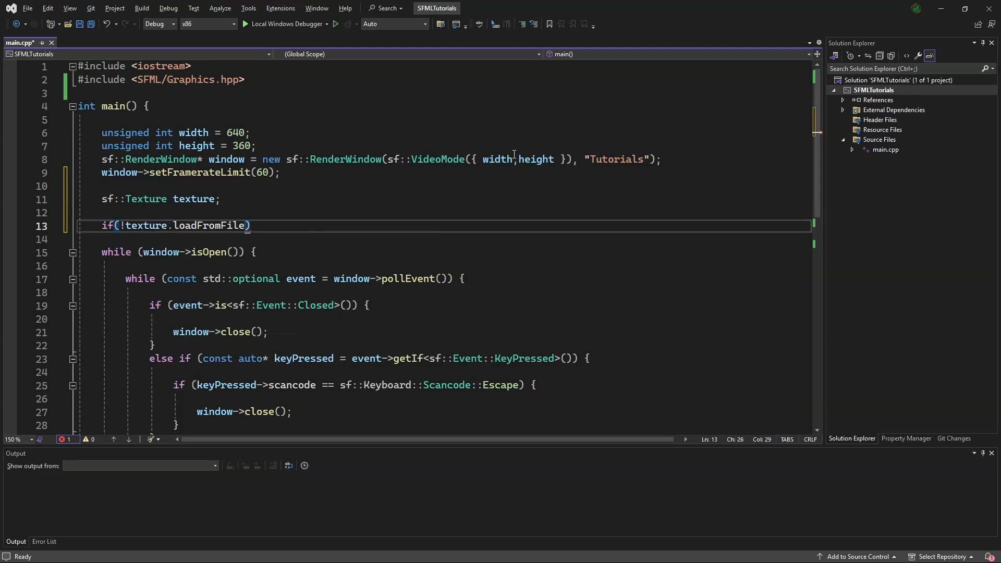
pyautogui.write('("")')
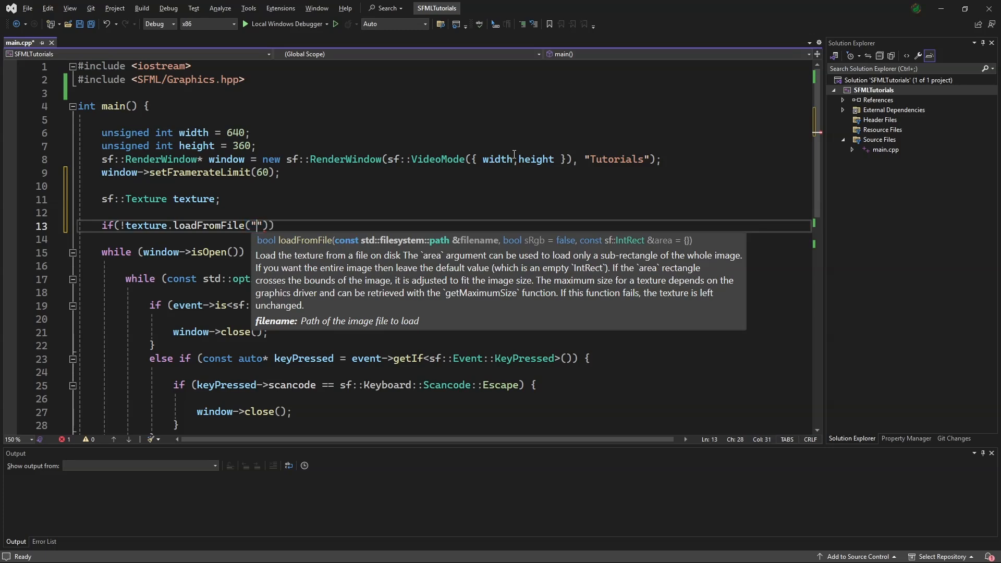
pyautogui.write('Spr')
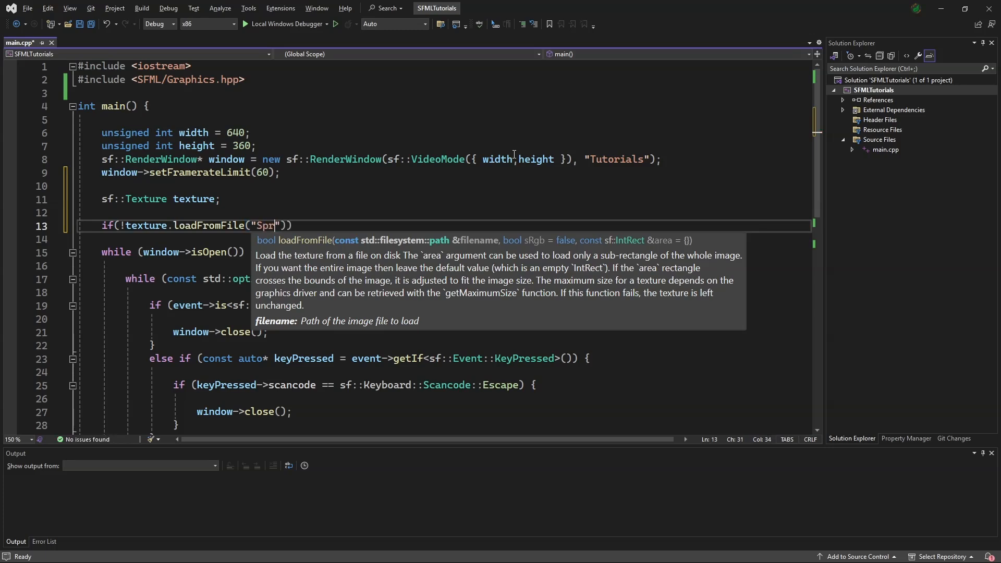
pyautogui.write('ites')
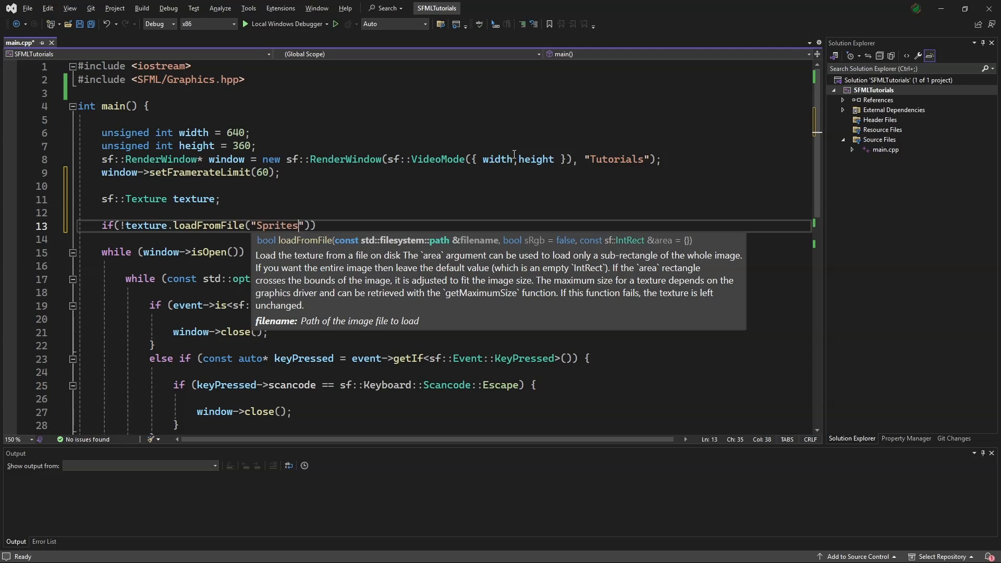
pyautogui.write('/E')
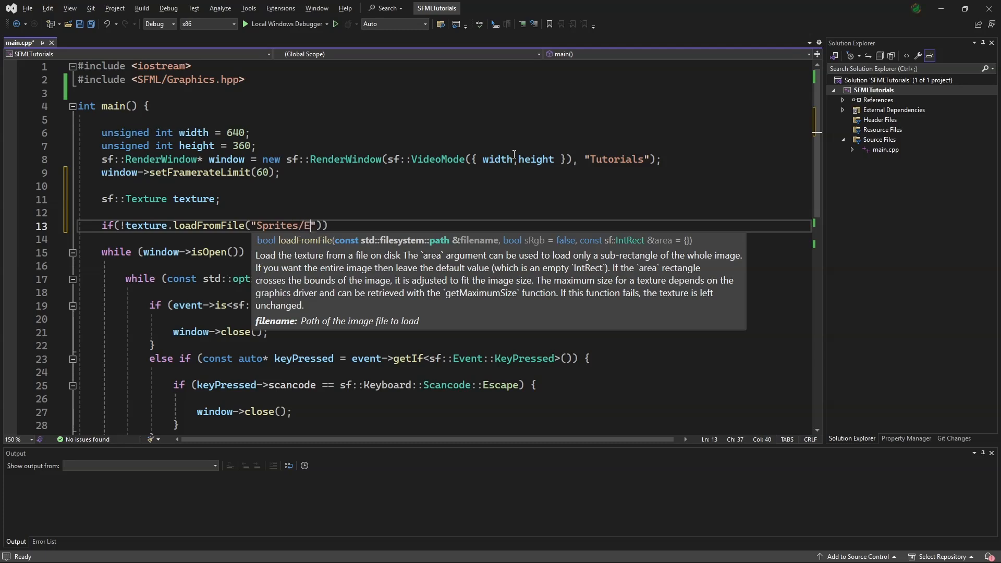
pyautogui.write('xampleSp')
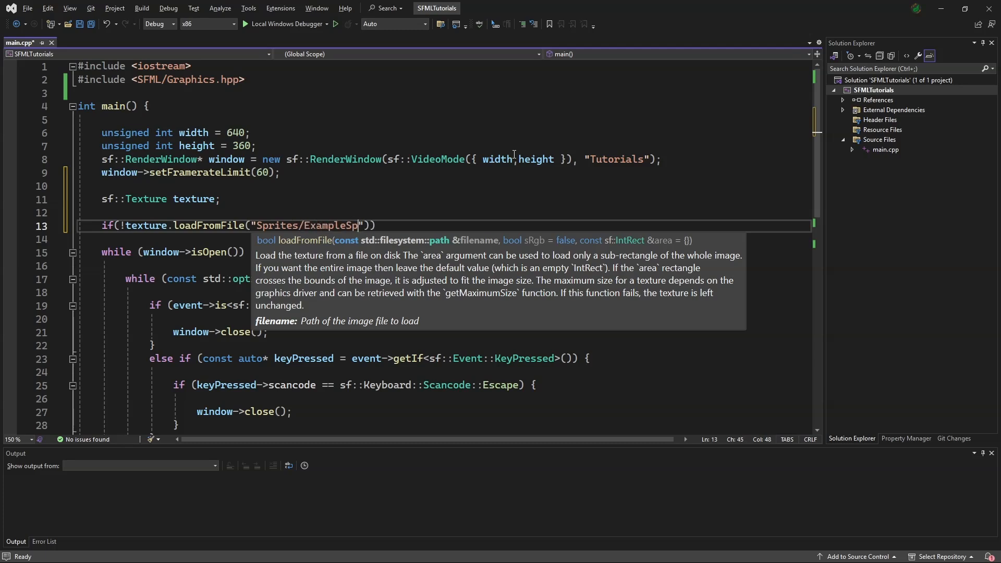
pyautogui.write('rite.png')
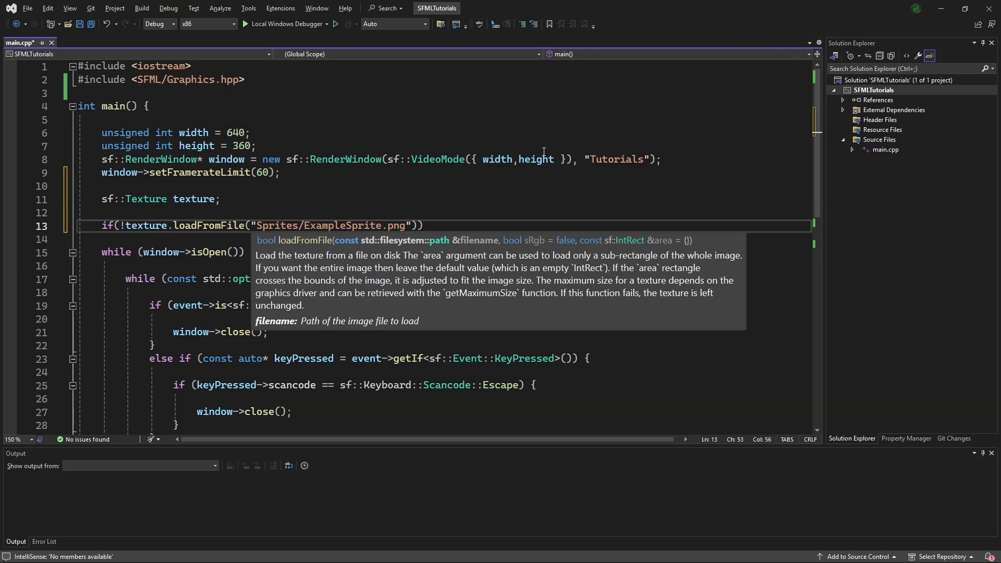
pyautogui.click(451, 225)
pyautogui.write(' {')
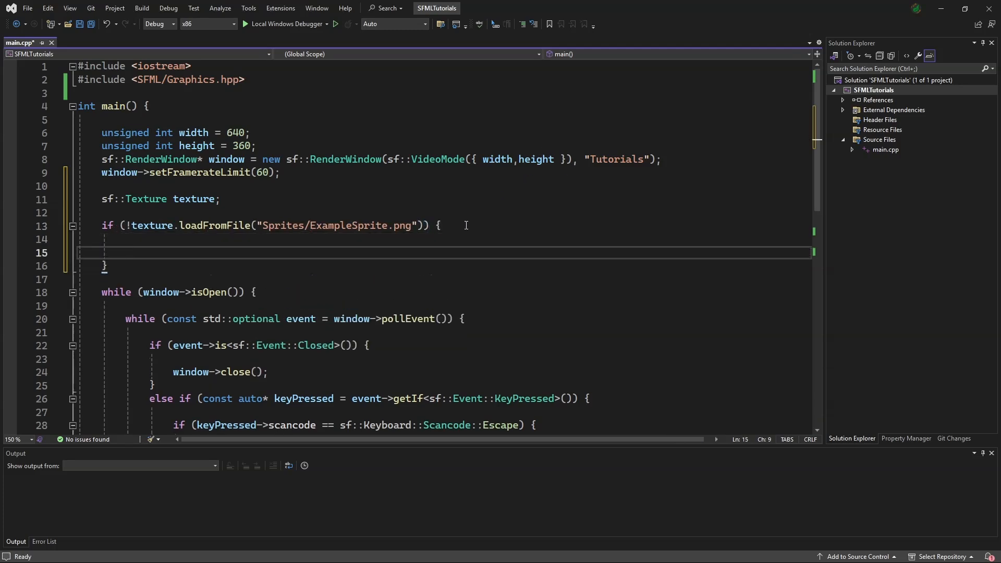
# - Print an ERROR::COULD NOT LOAD FILE message for Sprites/ExampleSprite.png to std::cerr and return -1
pyautogui.write('std::cerr <<"')
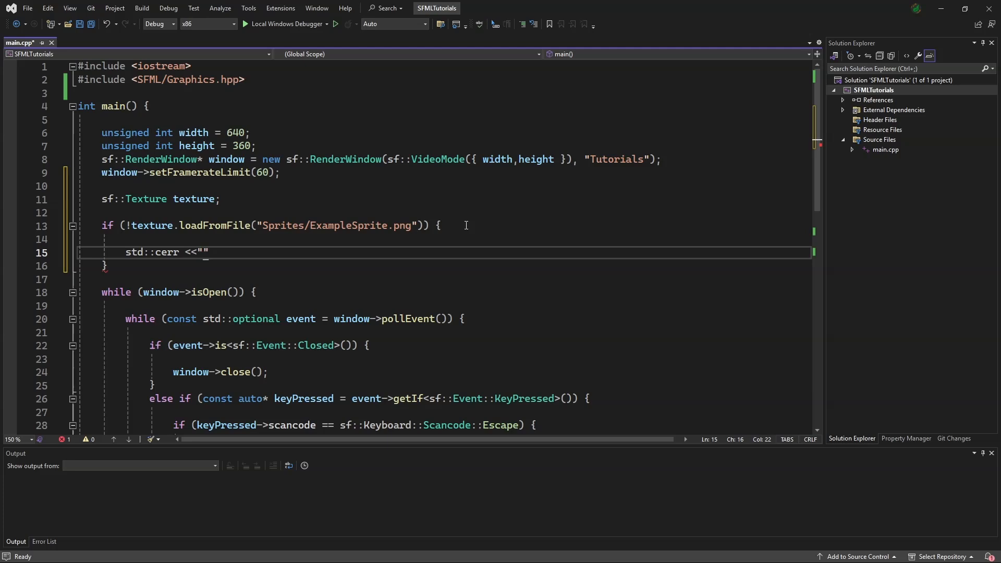
pyautogui.write('ERROR')
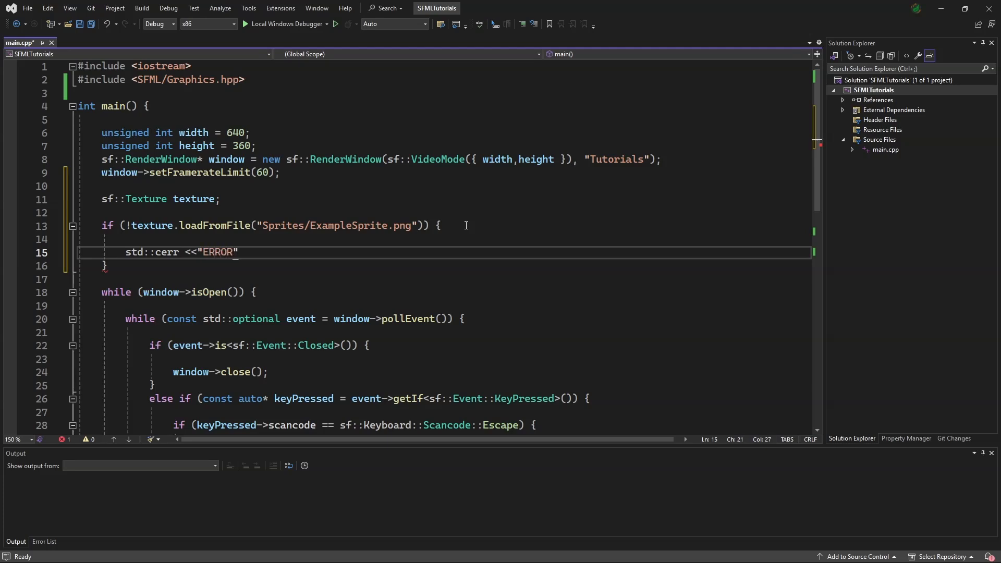
pyautogui.write('::COULD NOT LOAD')
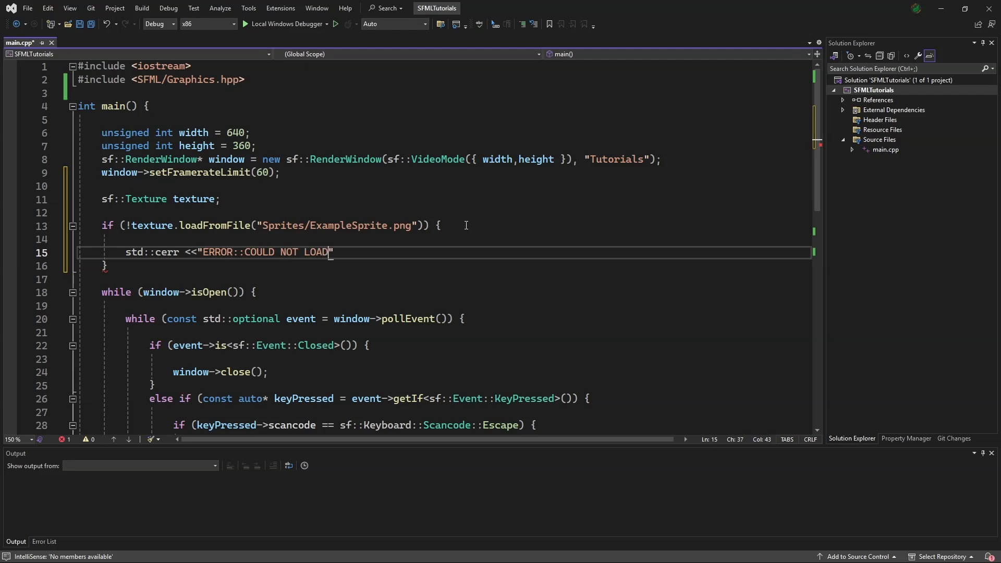
pyautogui.write('FILE::')
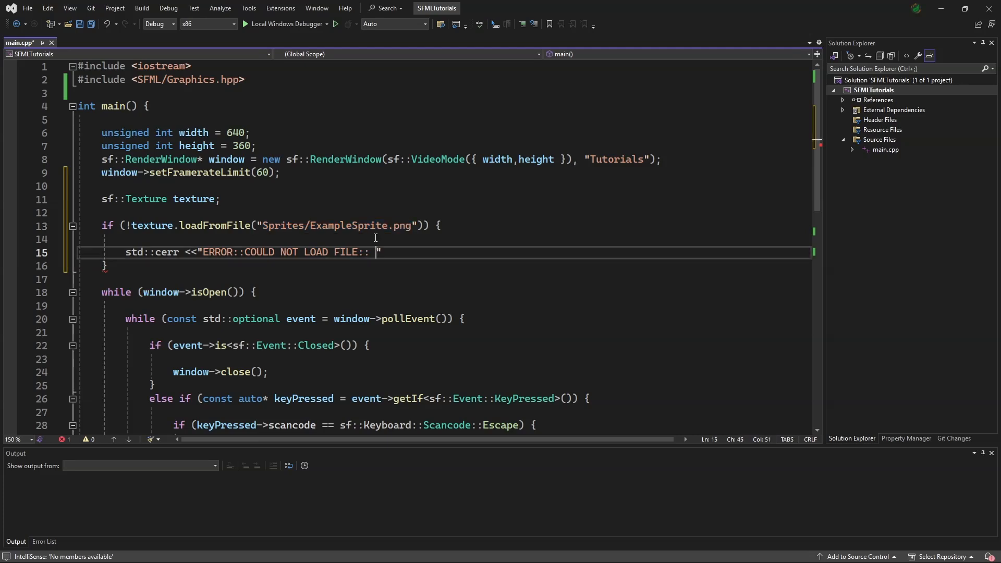
pyautogui.write('Sprites/ExampleSprite.png" <<')
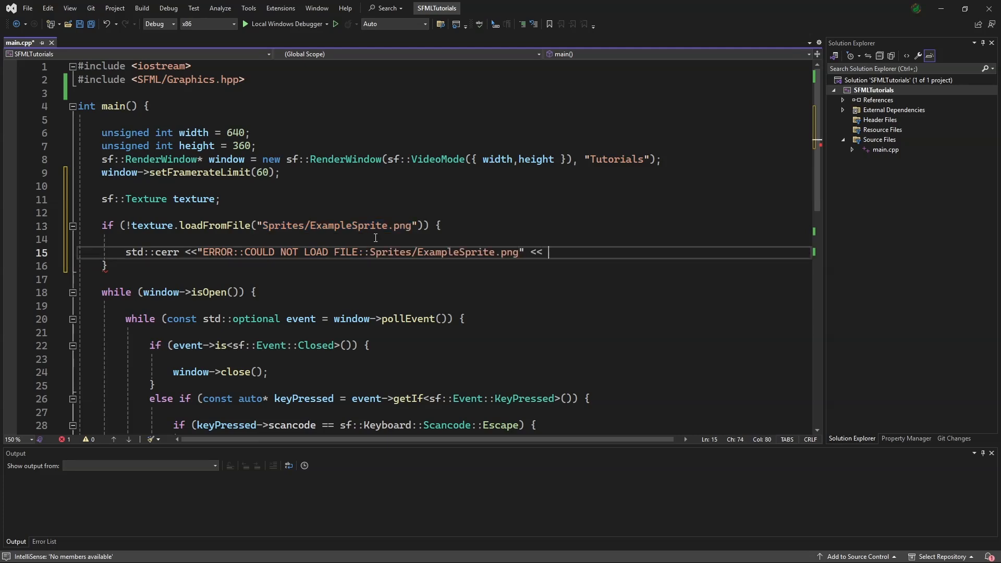
pyautogui.write('std::')
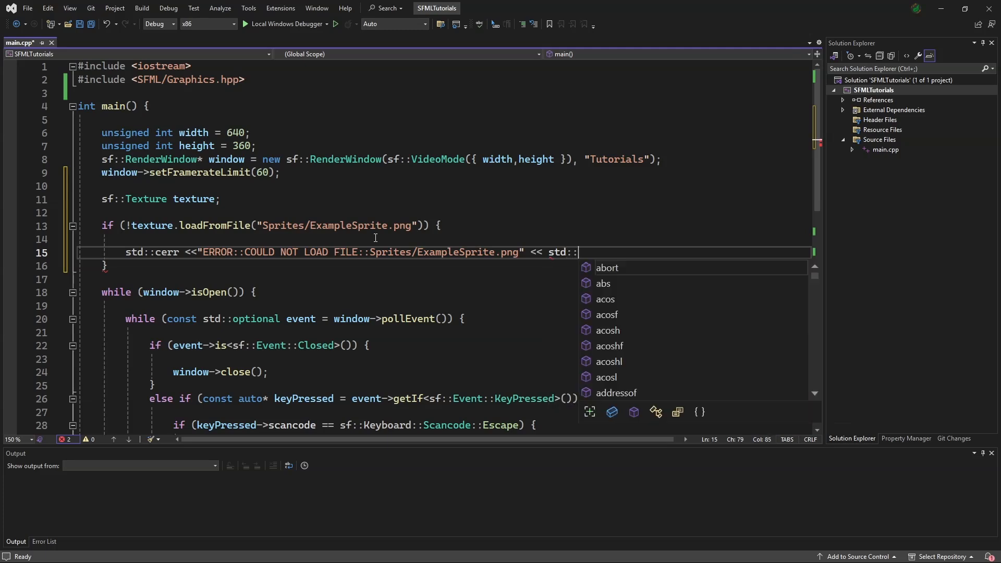
pyautogui.write('endl;')
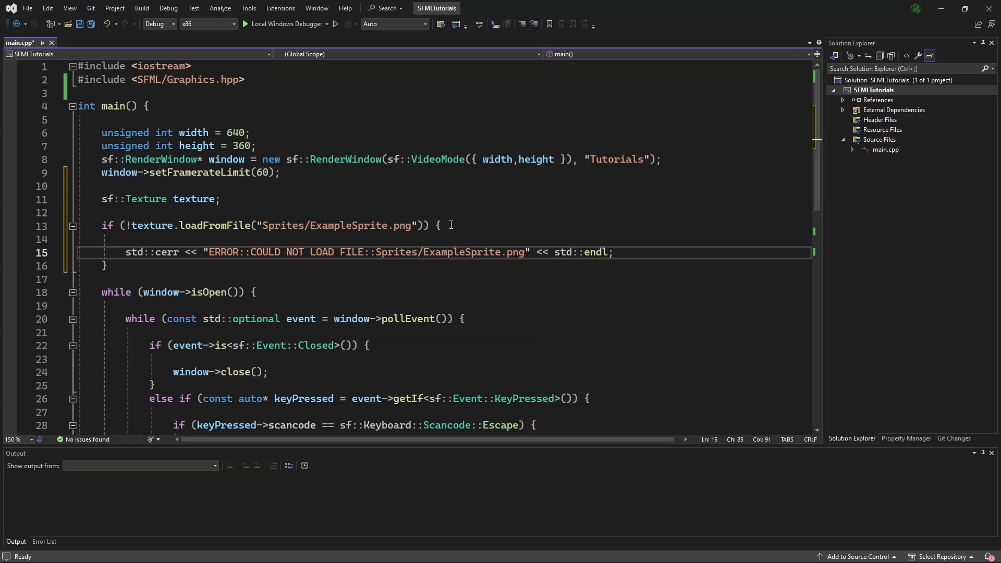
pyautogui.write('return -1;')
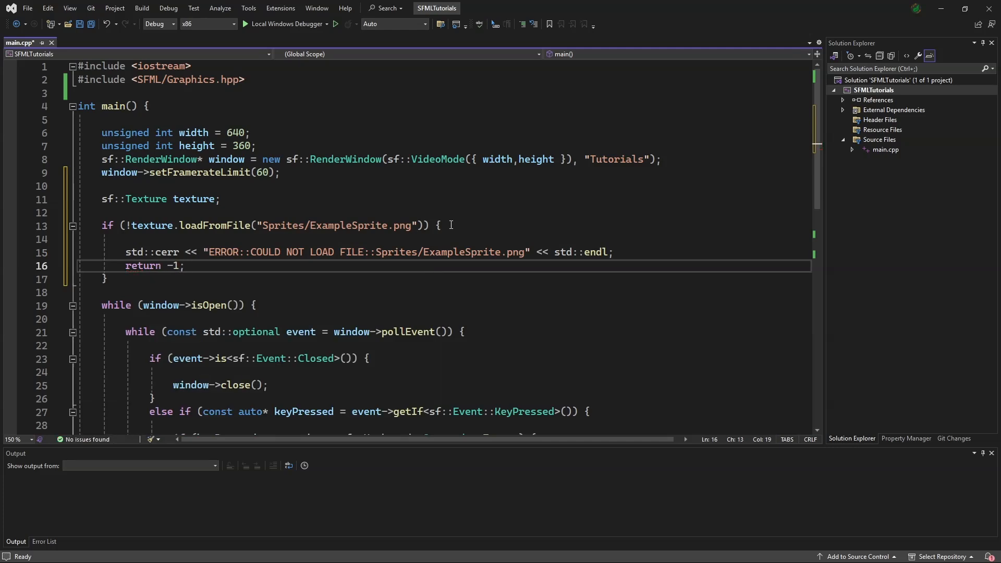
# - Create sf::Sprite sprite(texture); and begin an enum declaration above main
pyautogui.write('sf')
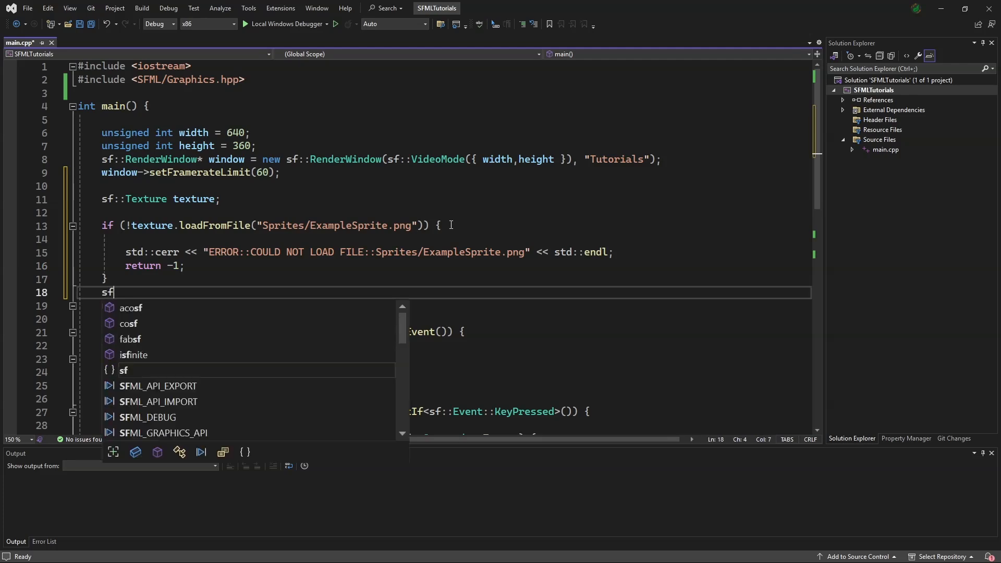
pyautogui.write('::sprite sprite')
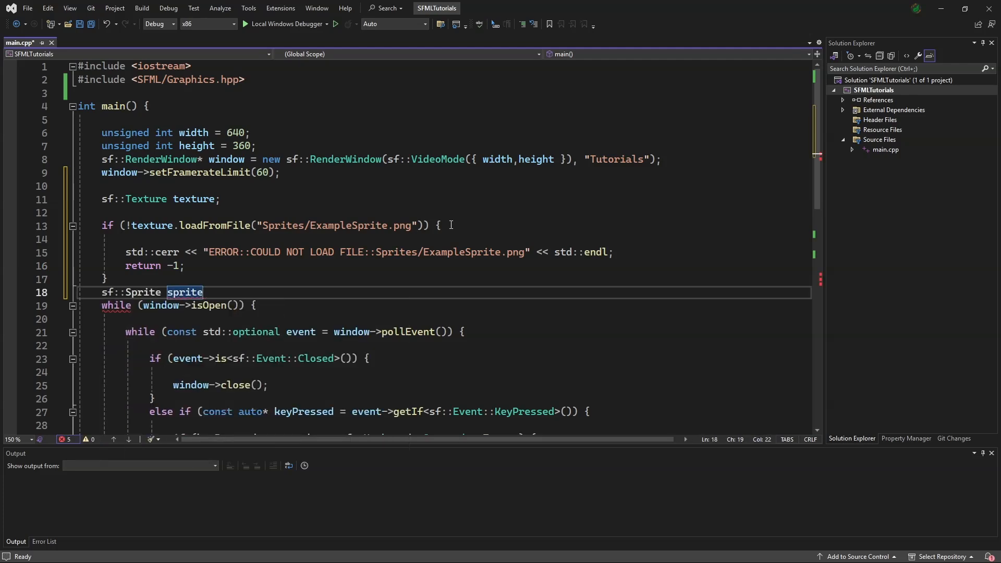
pyautogui.write('(t')
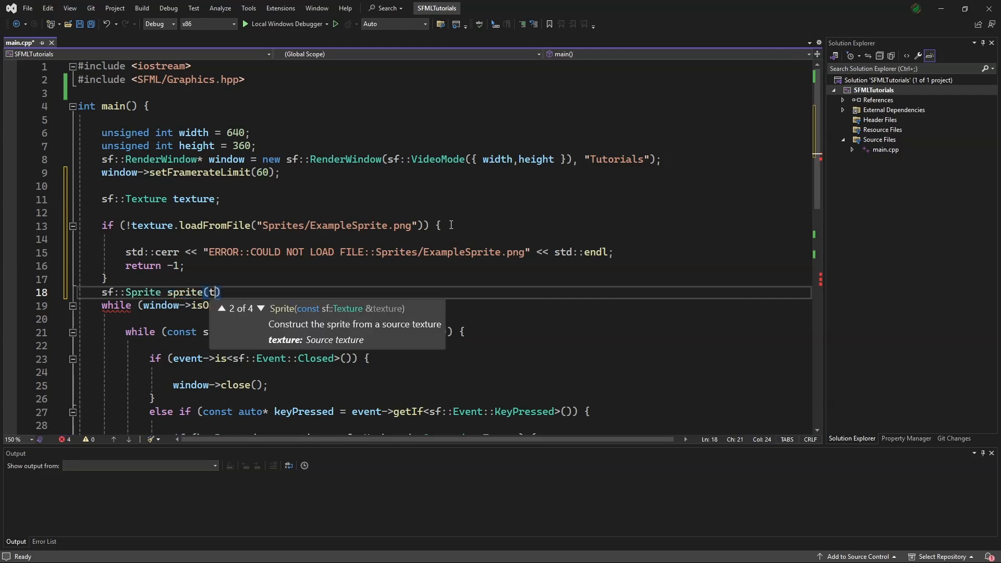
pyautogui.write('exture')
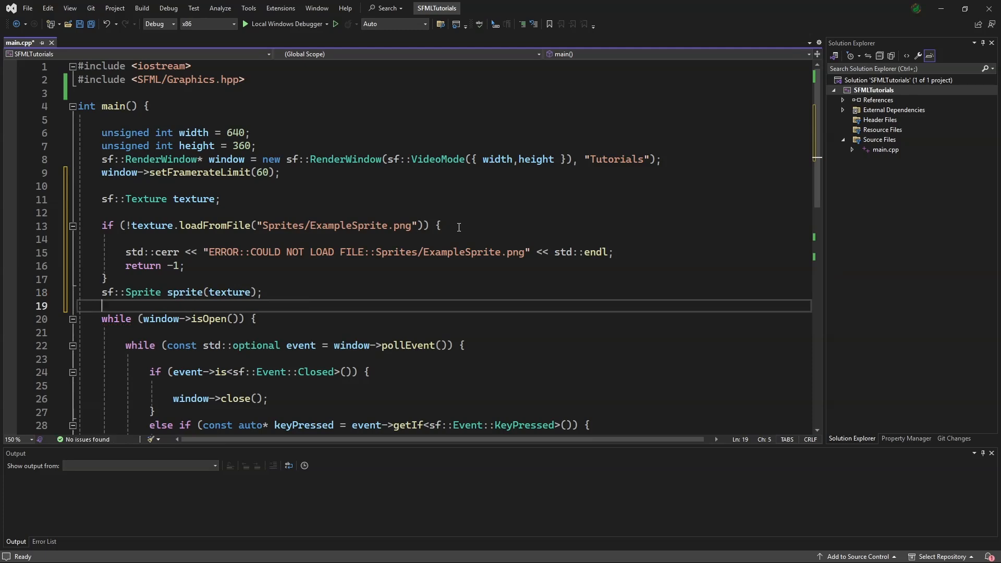
pyautogui.moveTo(232, 292)
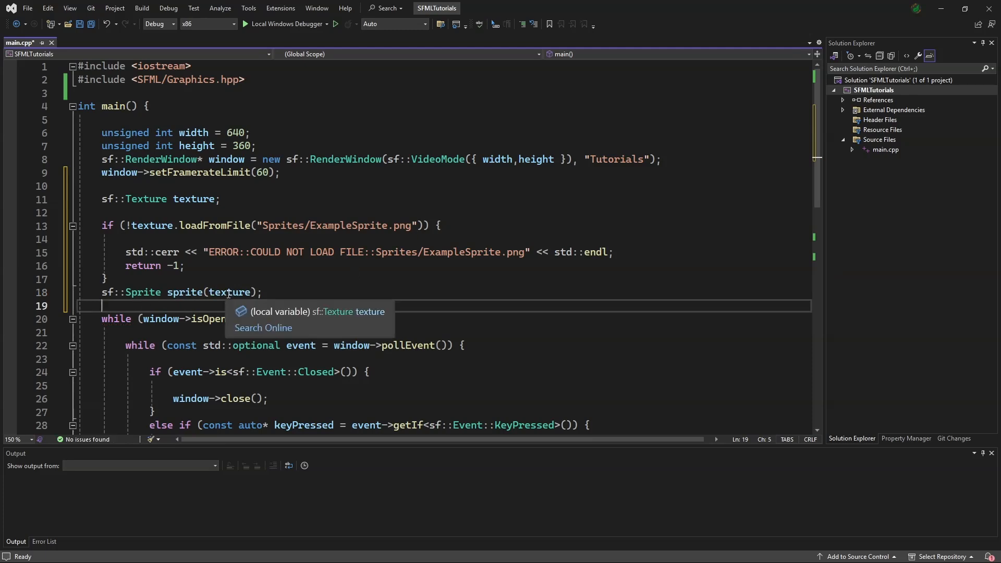
pyautogui.moveTo(327, 282)
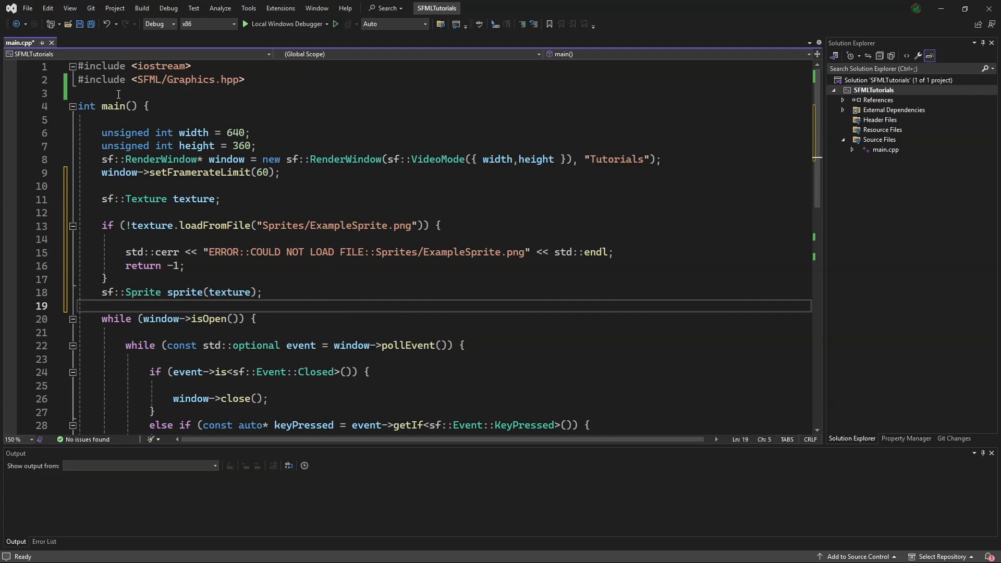
pyautogui.write('enum direc')
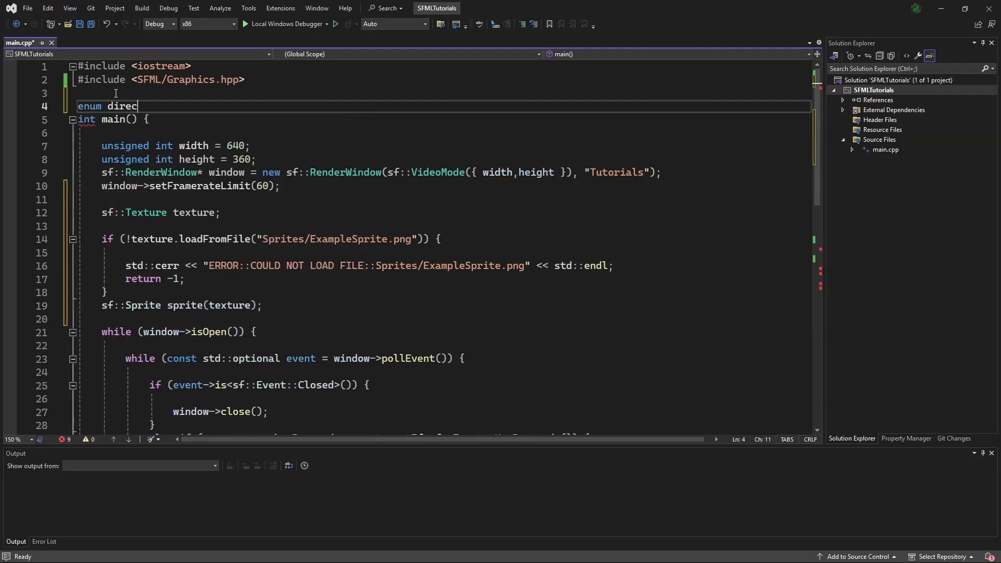
# - Write enum directions { down, right, up, left }; above main
pyautogui.write('tions {};')
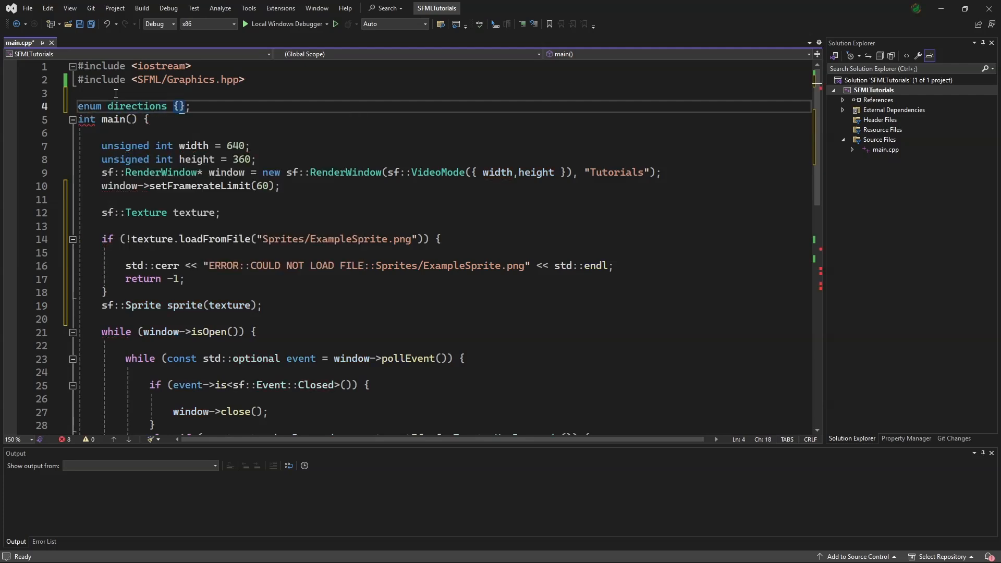
pyautogui.write('down,')
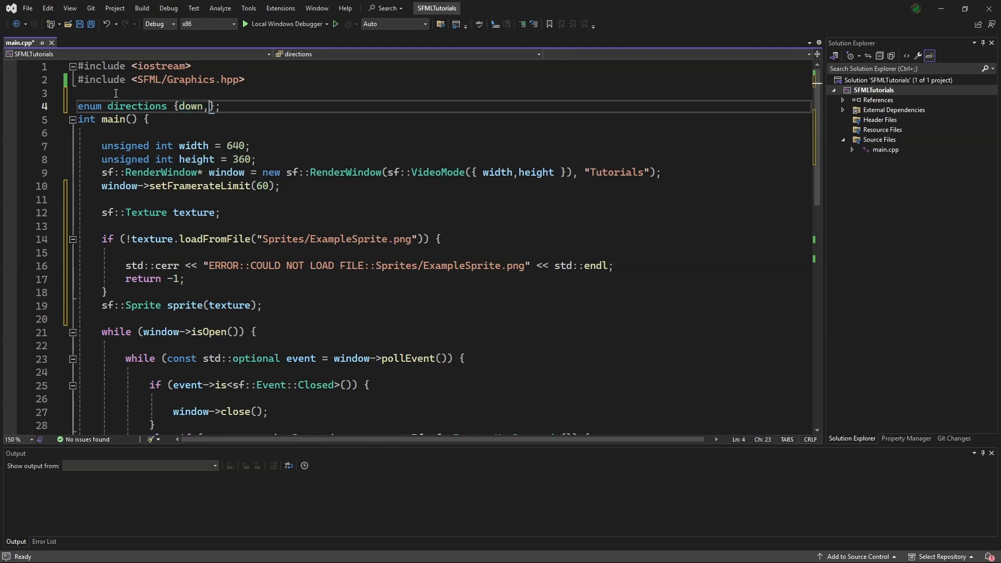
pyautogui.write('right')
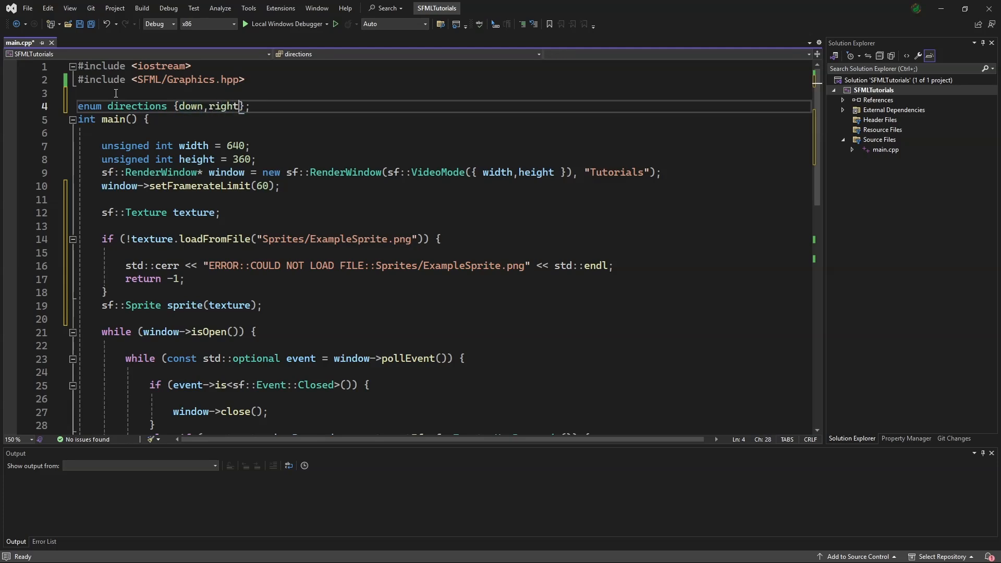
pyautogui.write(',up,l')
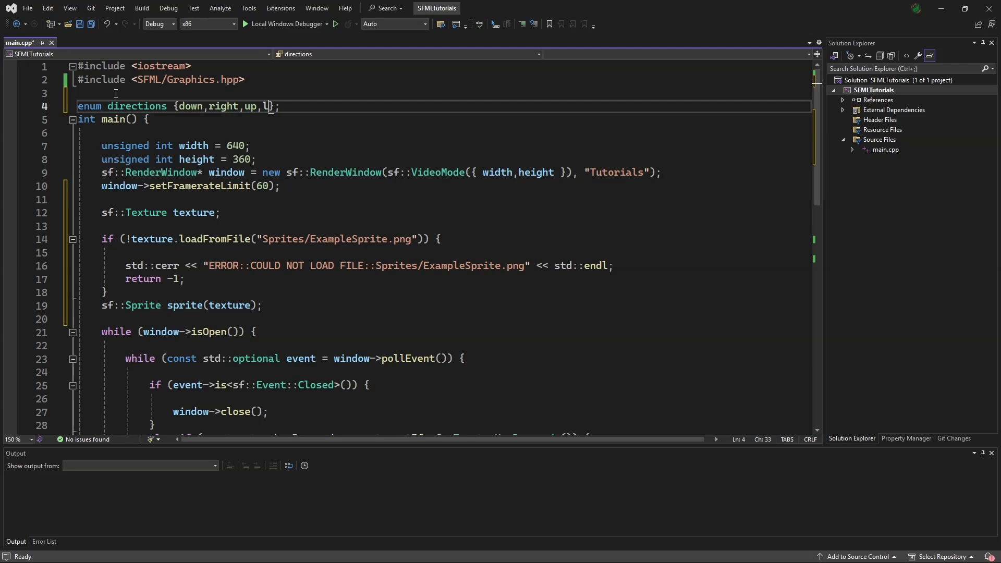
pyautogui.write('eft')
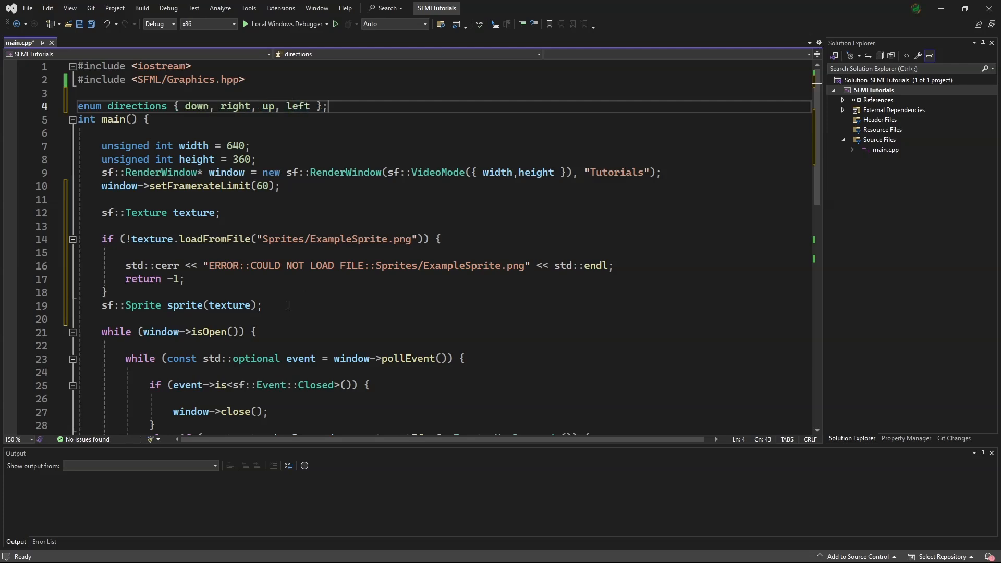
pyautogui.write('sf')
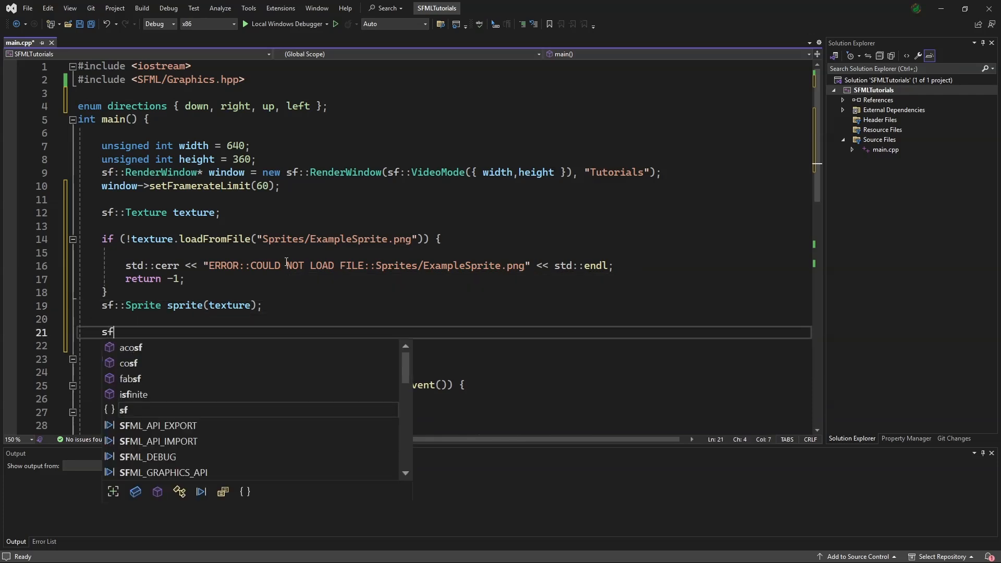
# - Declare sf::IntRect dir[4]; below the sprite
pyautogui.write('::IntRect')
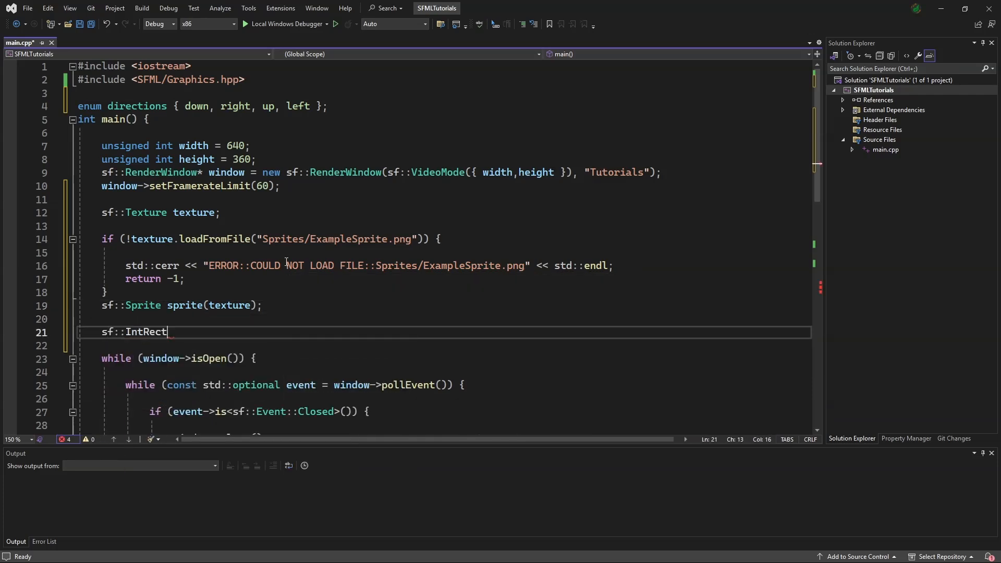
pyautogui.write('dir')
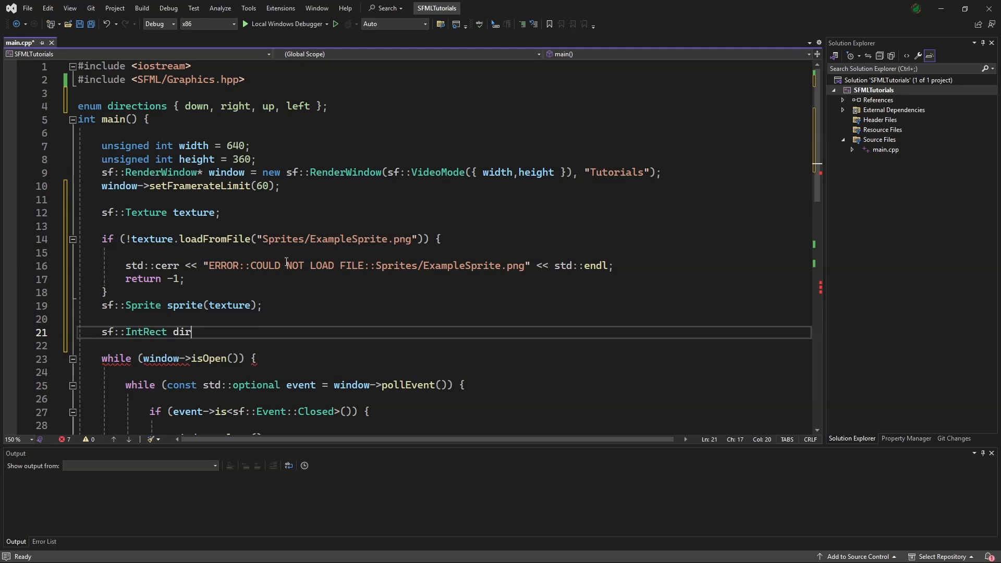
pyautogui.write('[]')
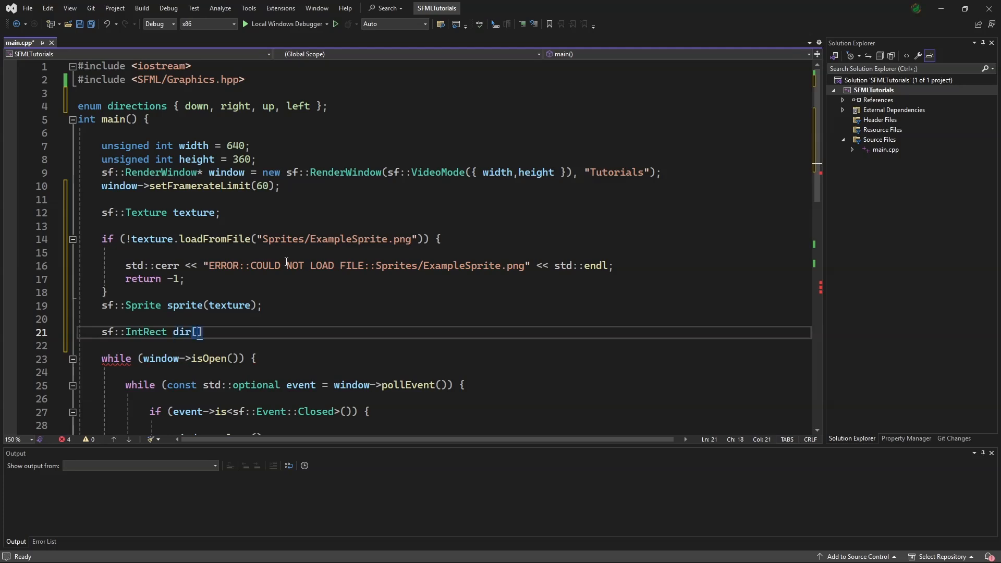
pyautogui.write('4];')
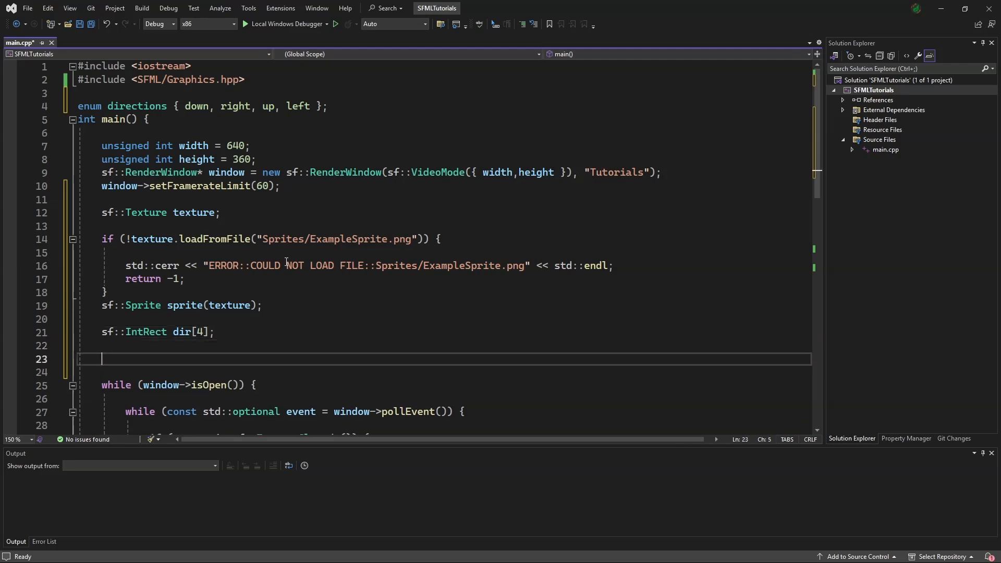
# - Loop i from 0 to 3 setting dir[i] = sf::IntRect({32 * i, 0}, {32,32})
pyautogui.write('for(int i = 0; i <')
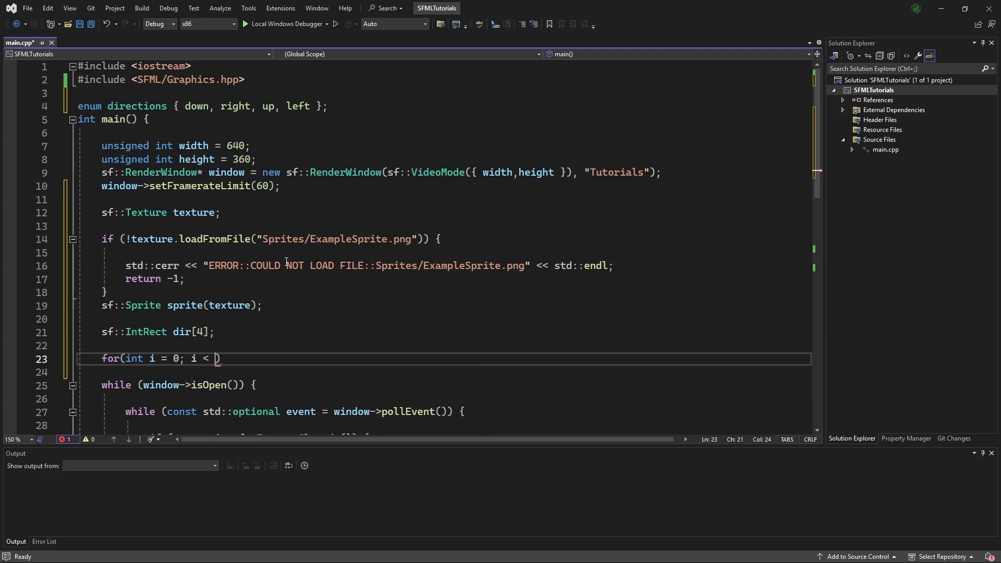
pyautogui.write('4; ++i')
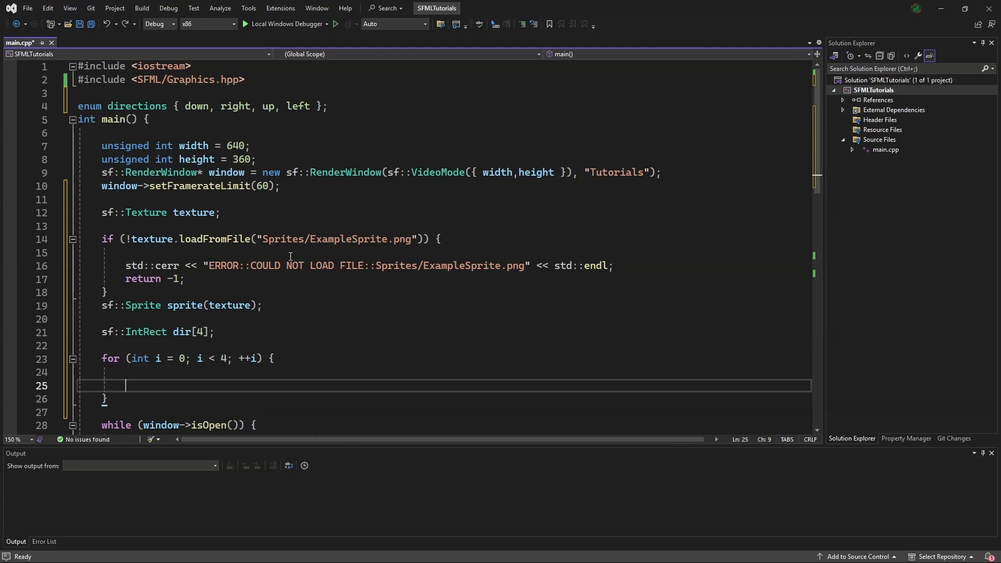
pyautogui.write('dir[]')
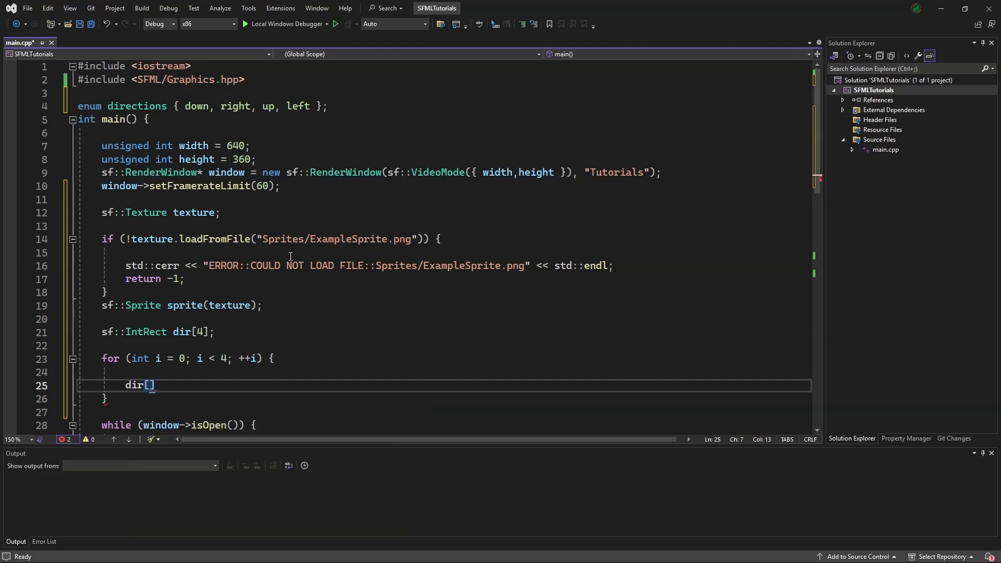
pyautogui.write('i] =')
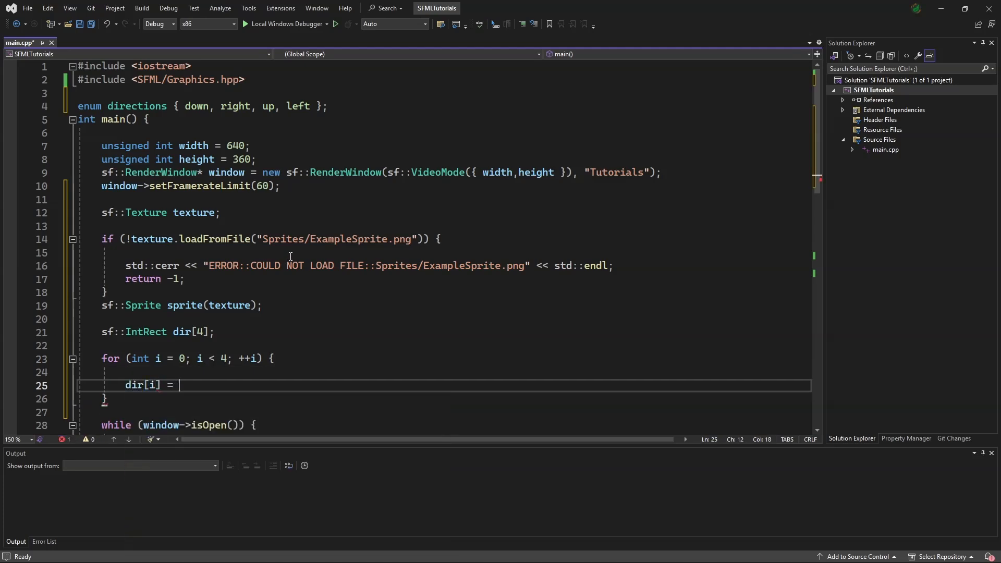
pyautogui.write('sf::intRect({')
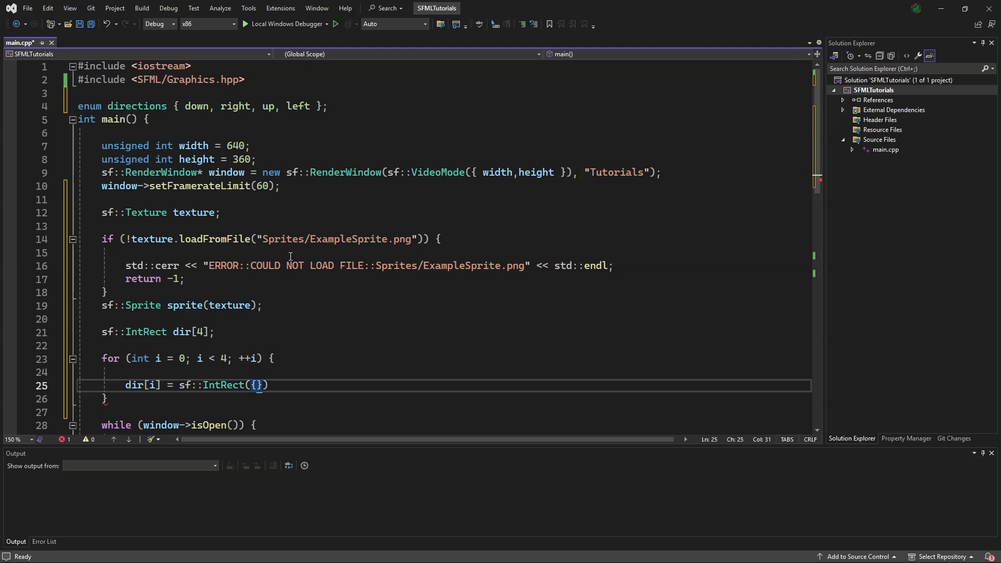
pyautogui.write('{')
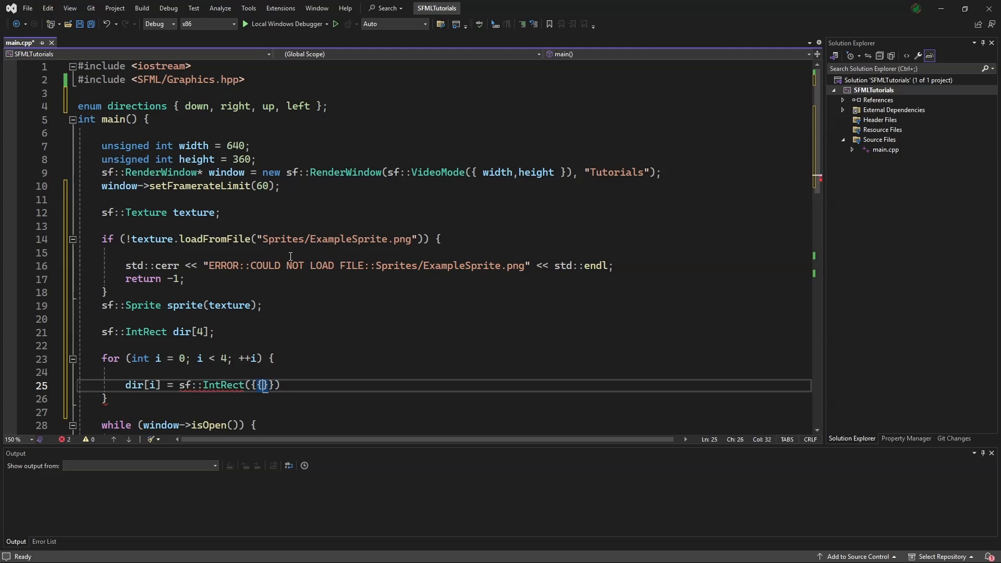
pyautogui.write('32 * i')
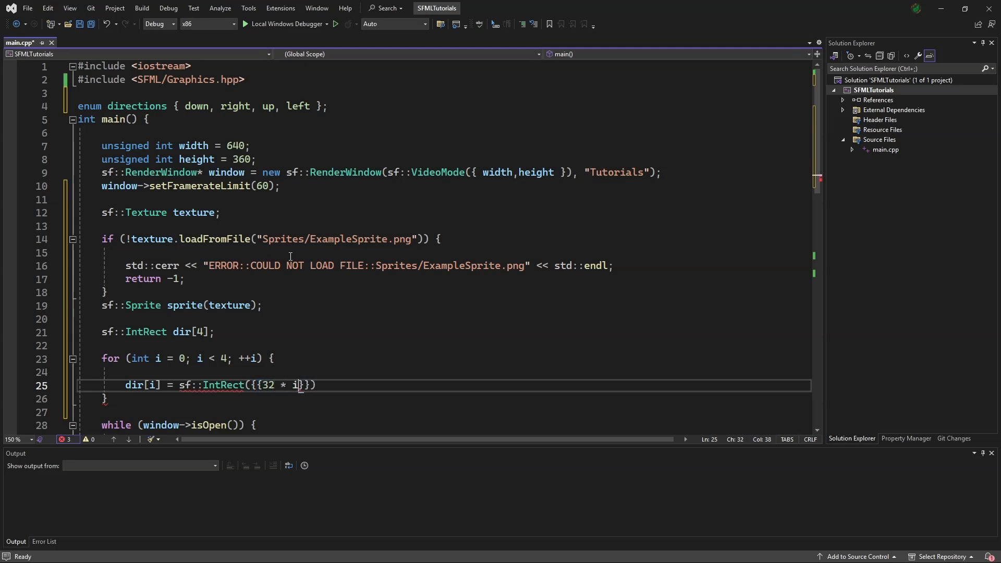
pyautogui.write(', 0')
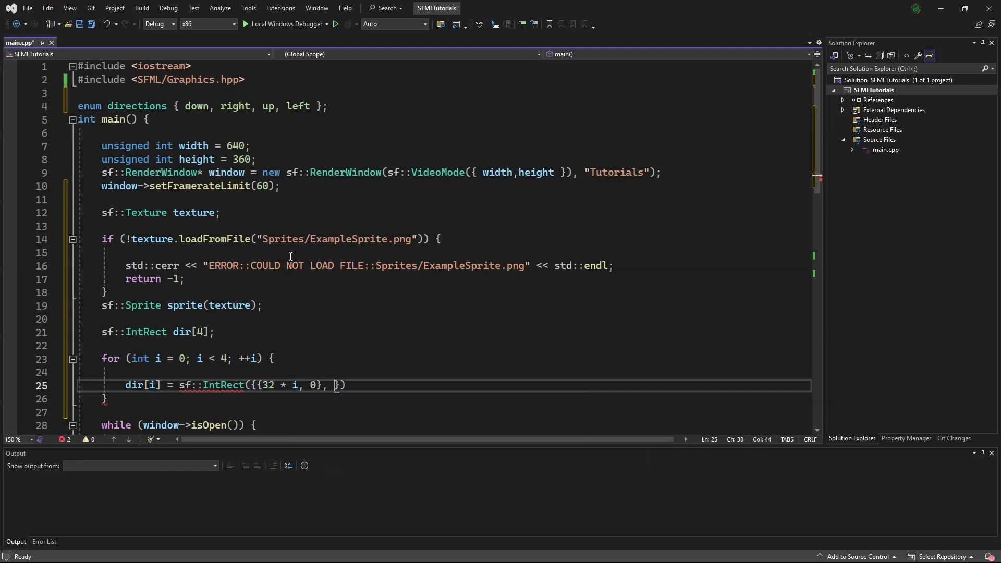
pyautogui.write('{32,32}')
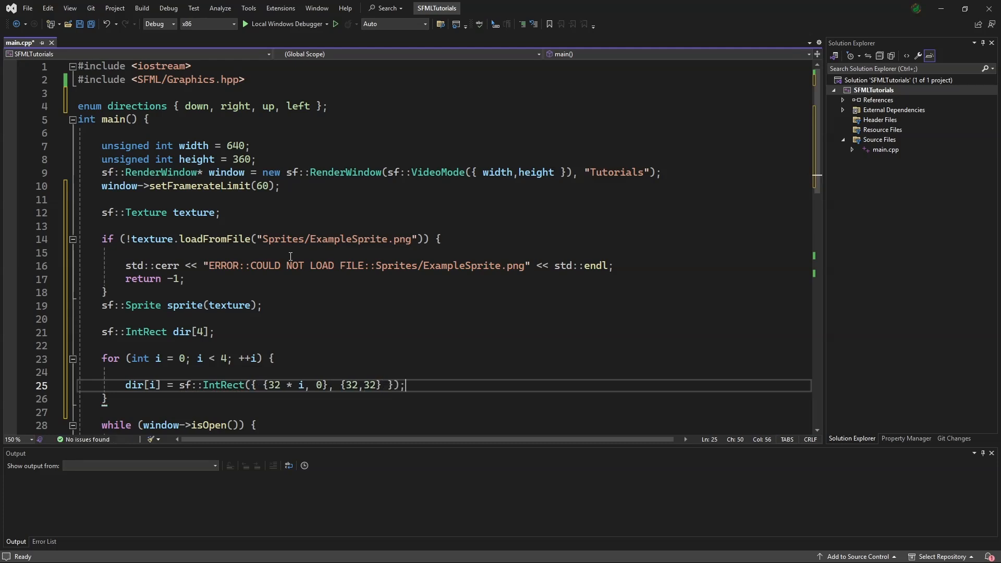
pyautogui.scroll(-3)
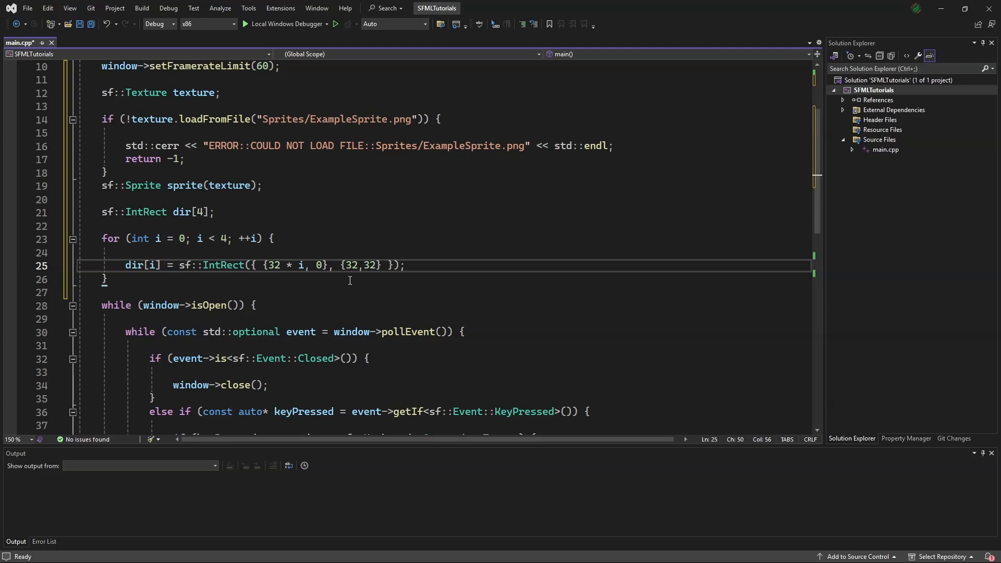
pyautogui.moveTo(493, 306)
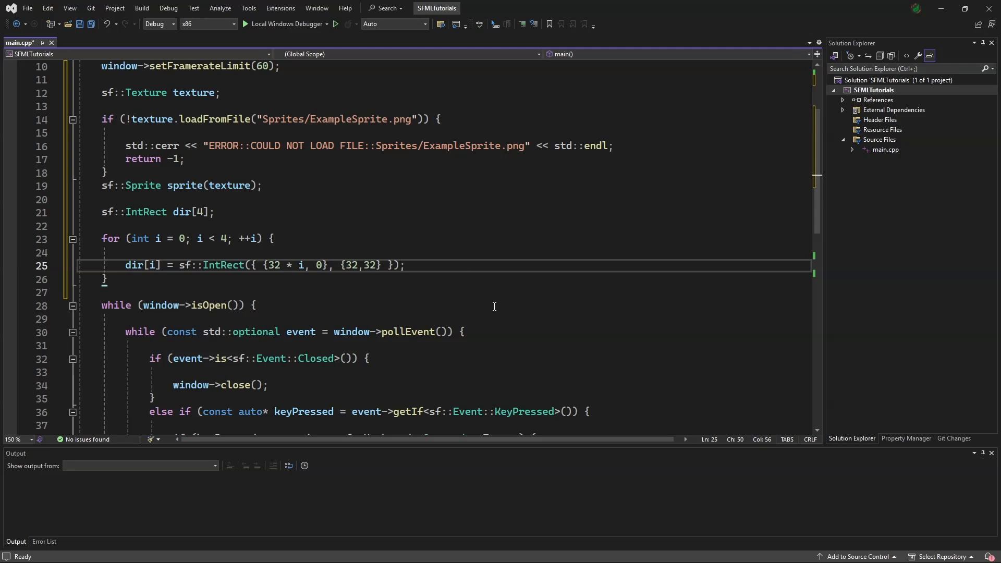
pyautogui.moveTo(174, 234)
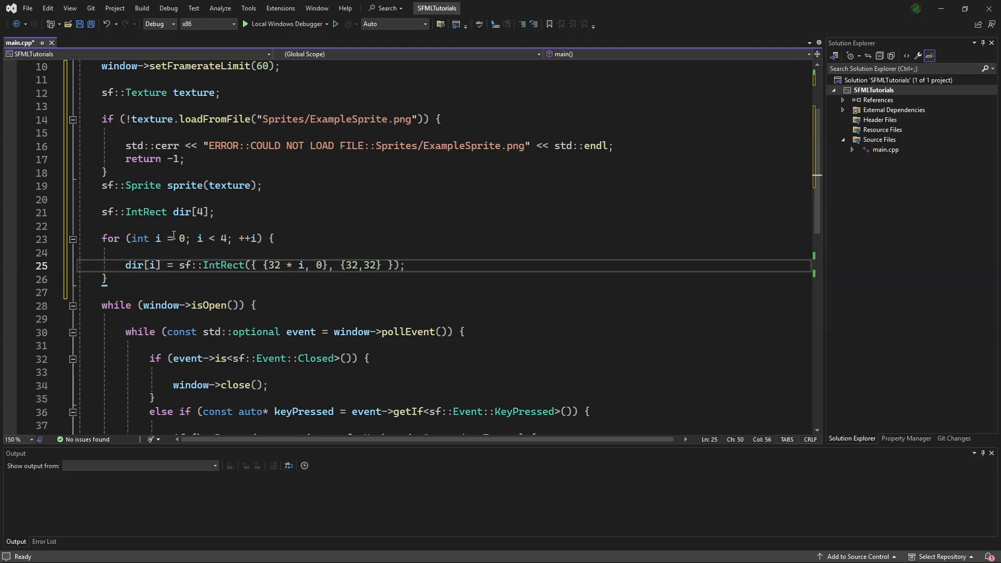
pyautogui.moveTo(260, 270)
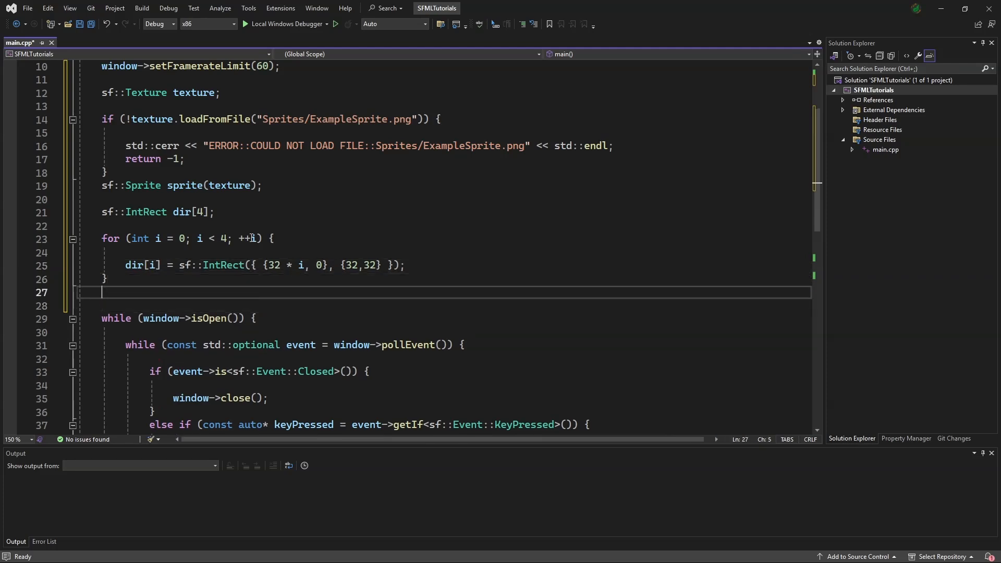
# - Set the sprite's texture rect to dir[down] and its origin to {16,16}
pyautogui.write('sprite')
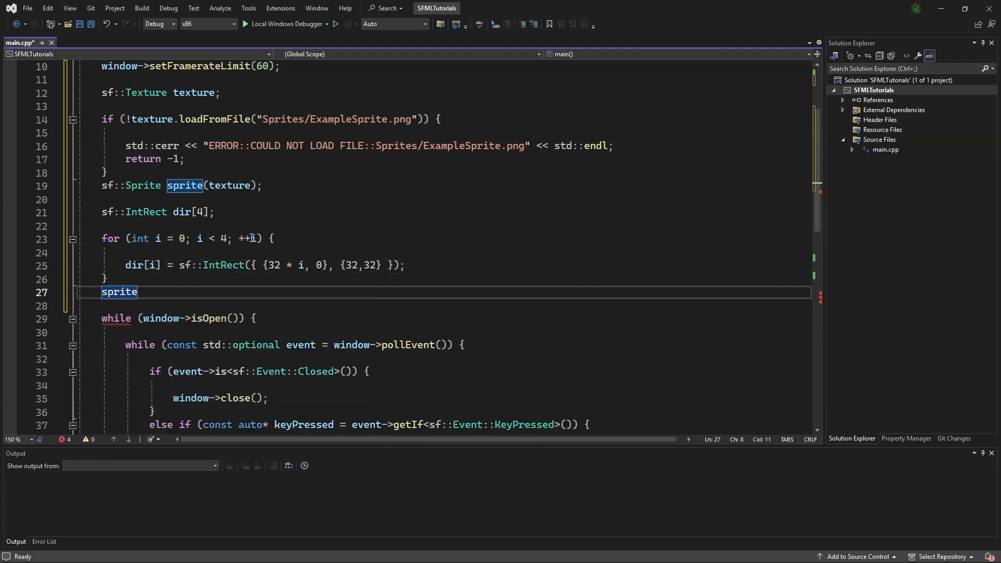
pyautogui.write('.setTextureRect(')
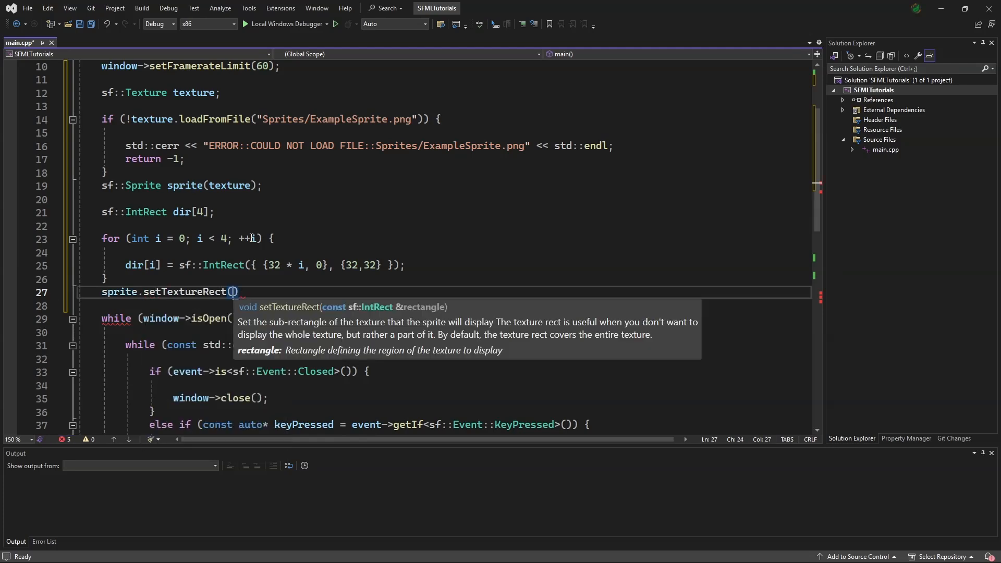
pyautogui.write('dir[down')
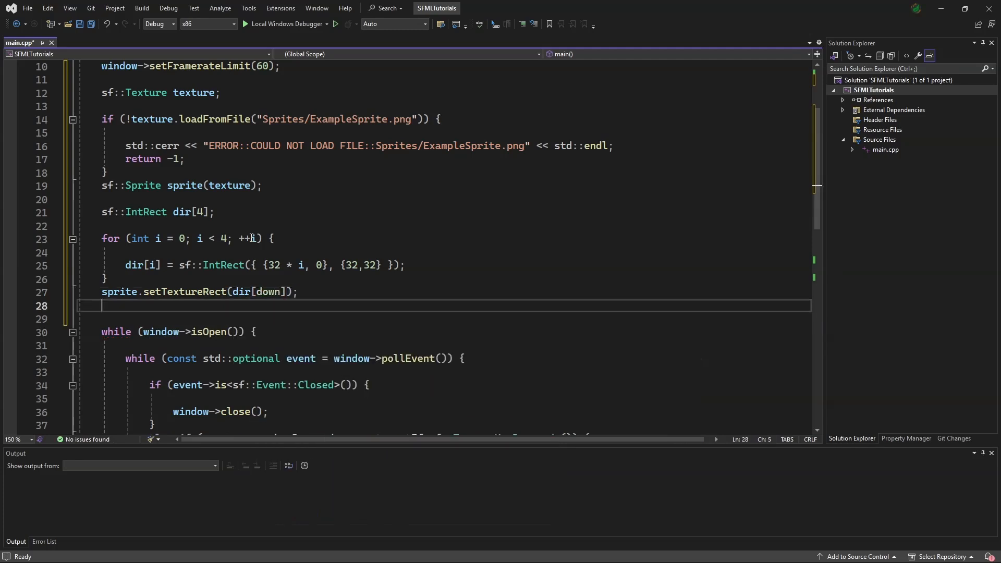
pyautogui.write('sprite.')
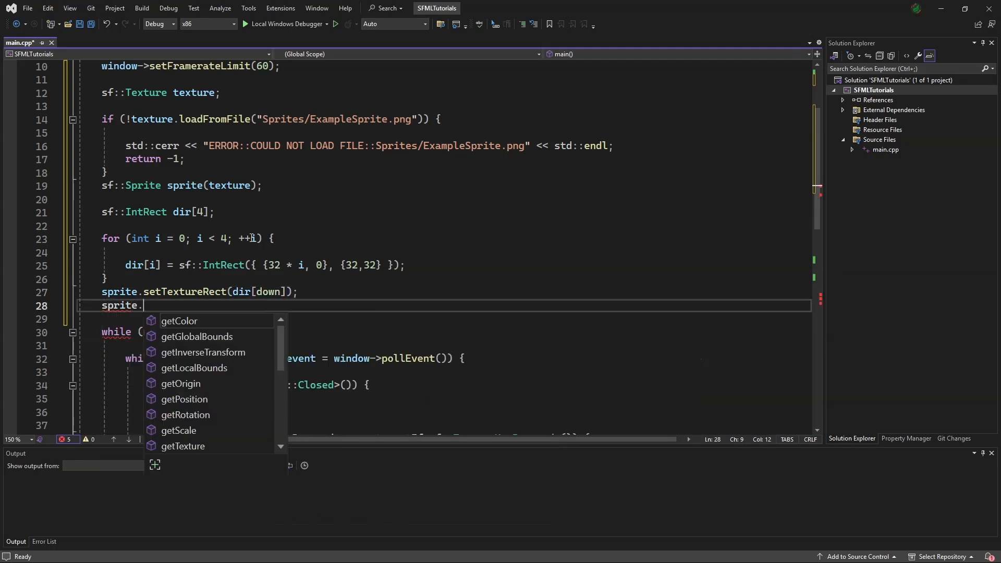
pyautogui.write('setOrigin')
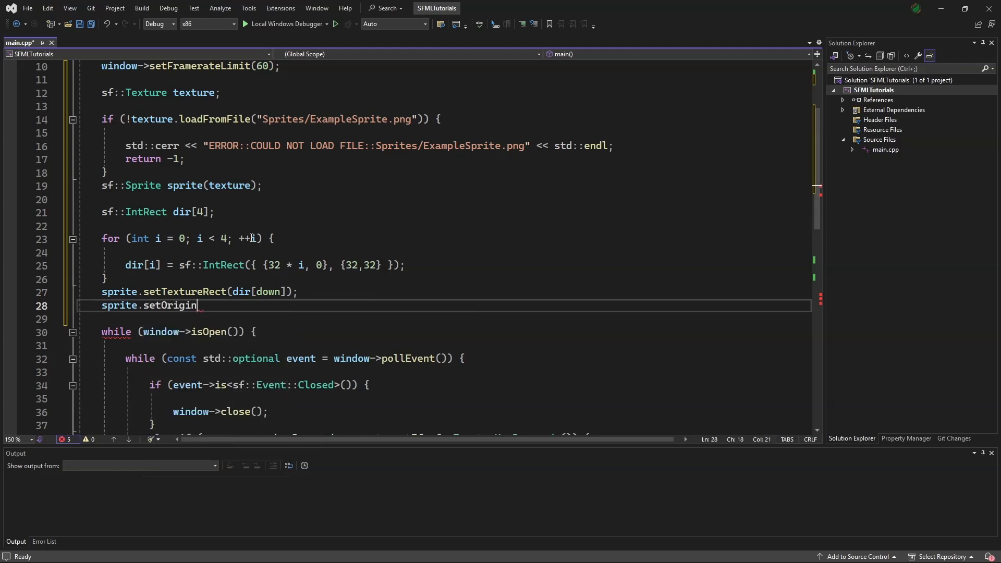
pyautogui.write('({})')
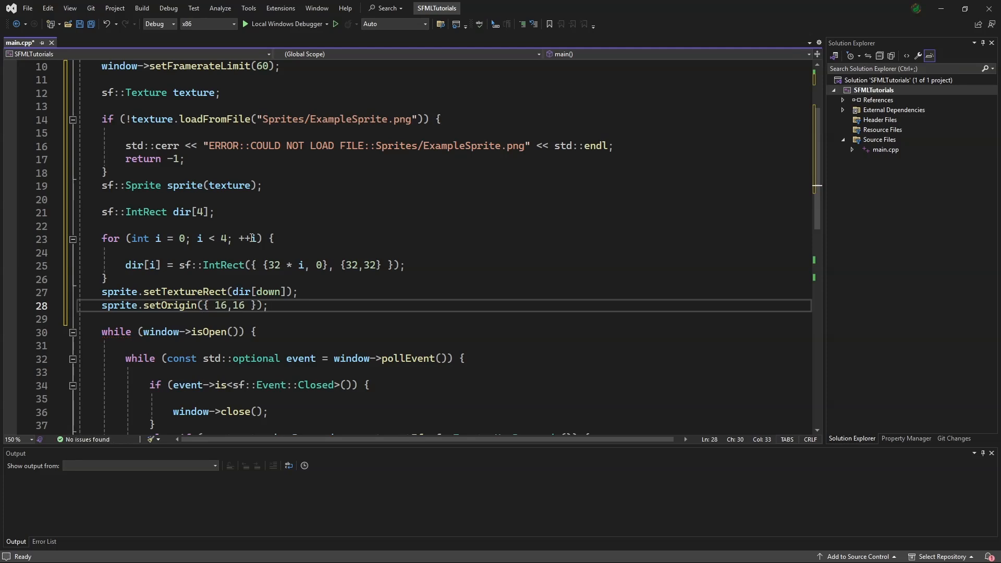
pyautogui.write('sprite.s')
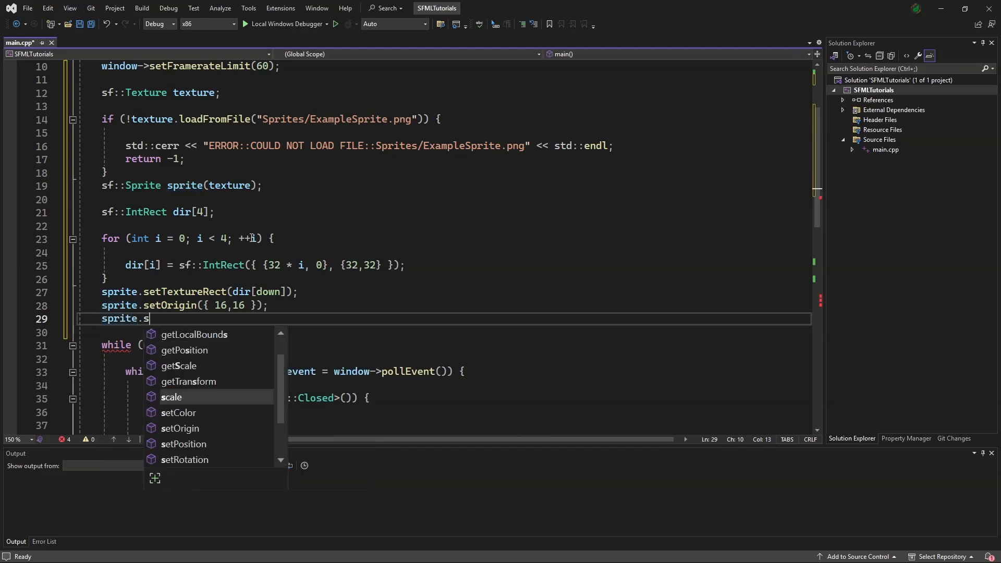
# - Set the sprite's position using width / 2.0f for the window centre
pyautogui.write('etPosition(')
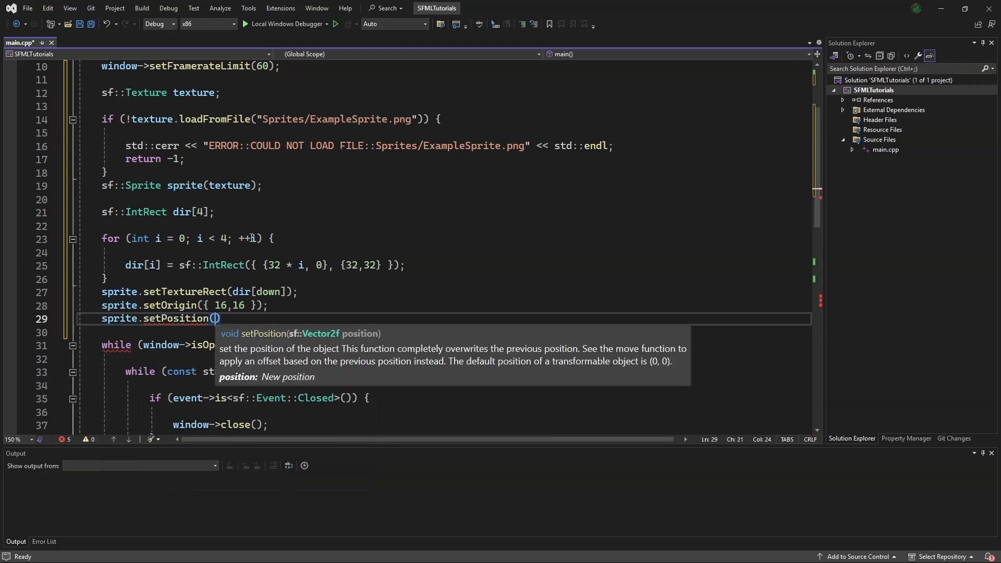
pyautogui.write('{width')
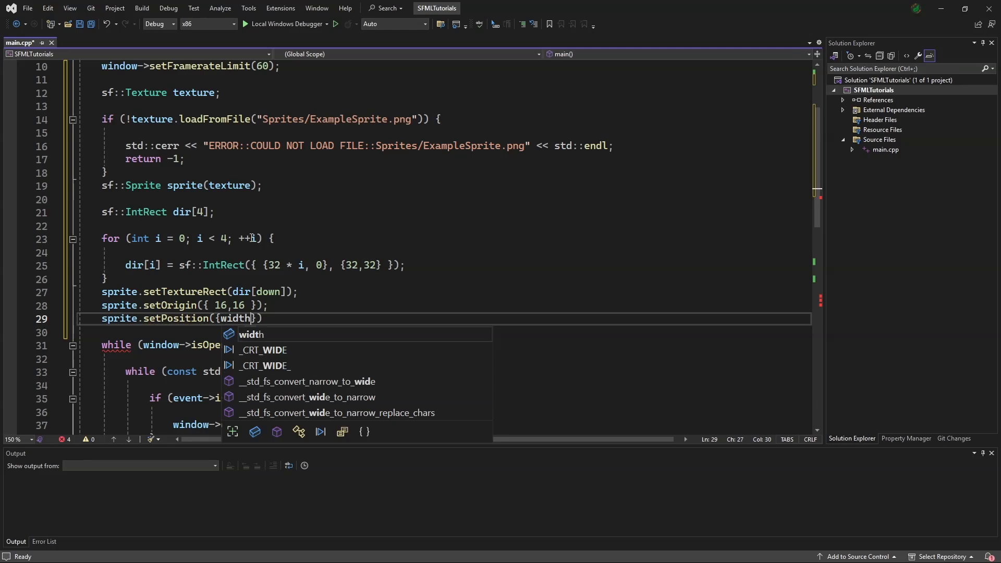
pyautogui.write('/ 2.0f')
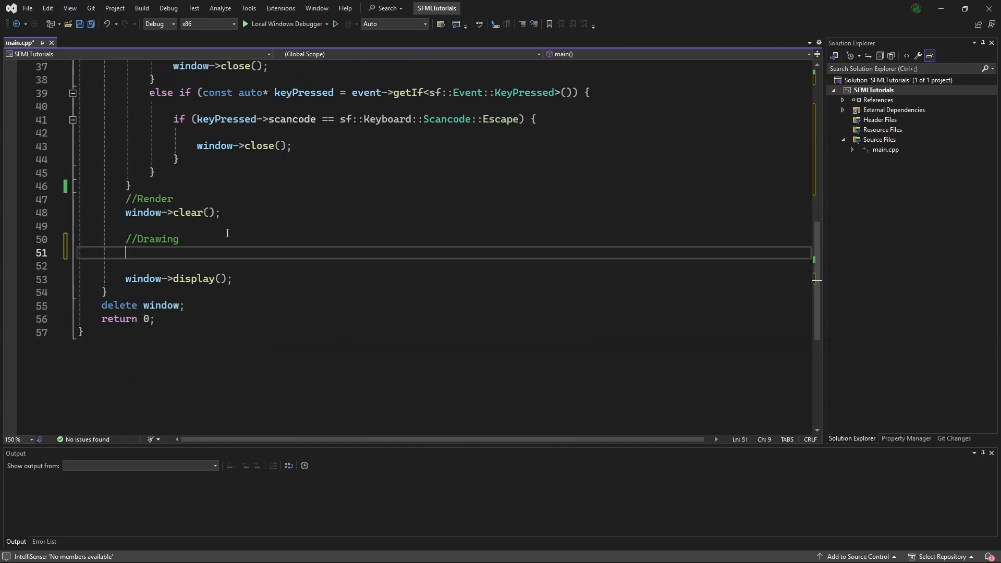
# - Add window->draw(sprite); in the drawing section of the loop
pyautogui.write('window')
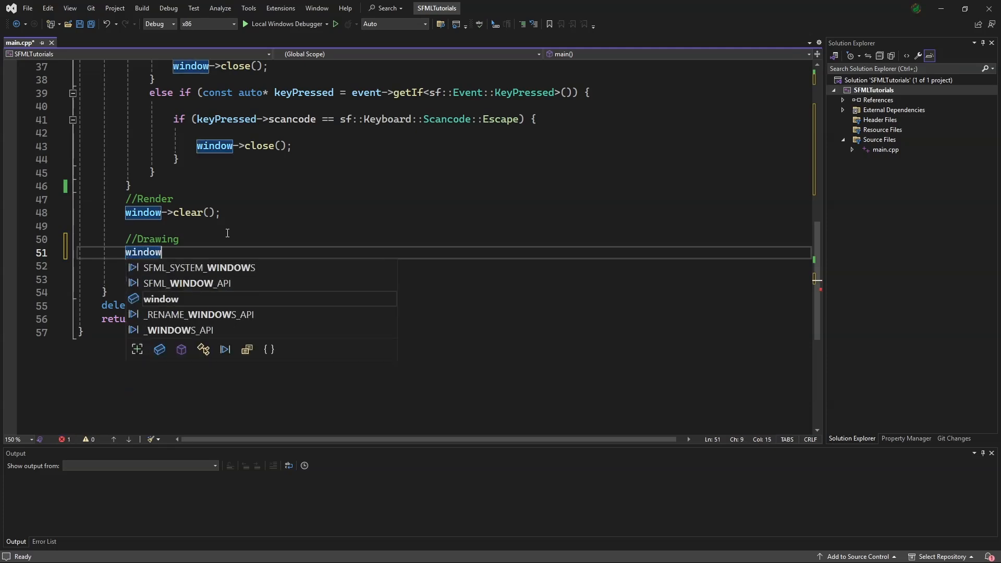
pyautogui.write('.d')
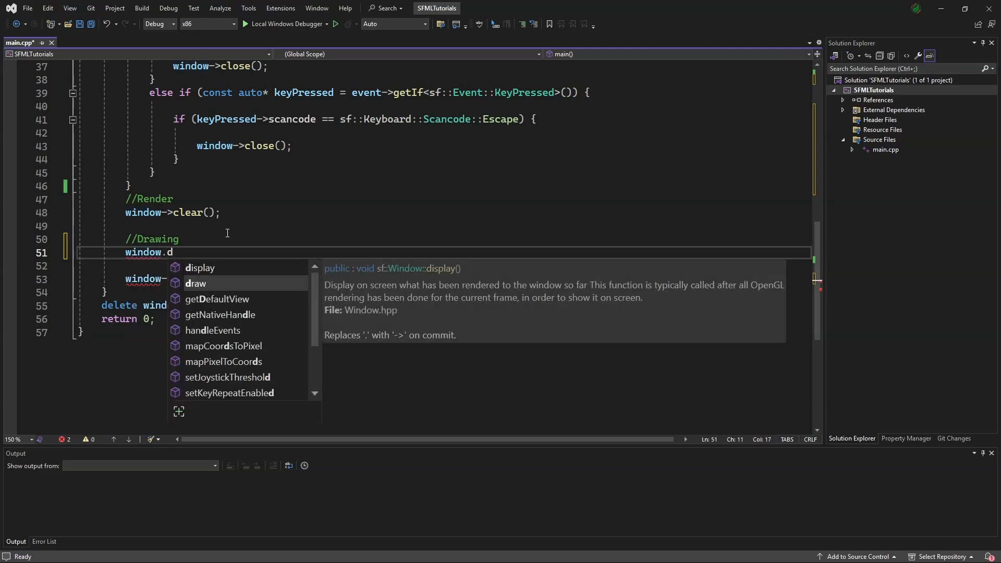
pyautogui.write('raw(sprite')
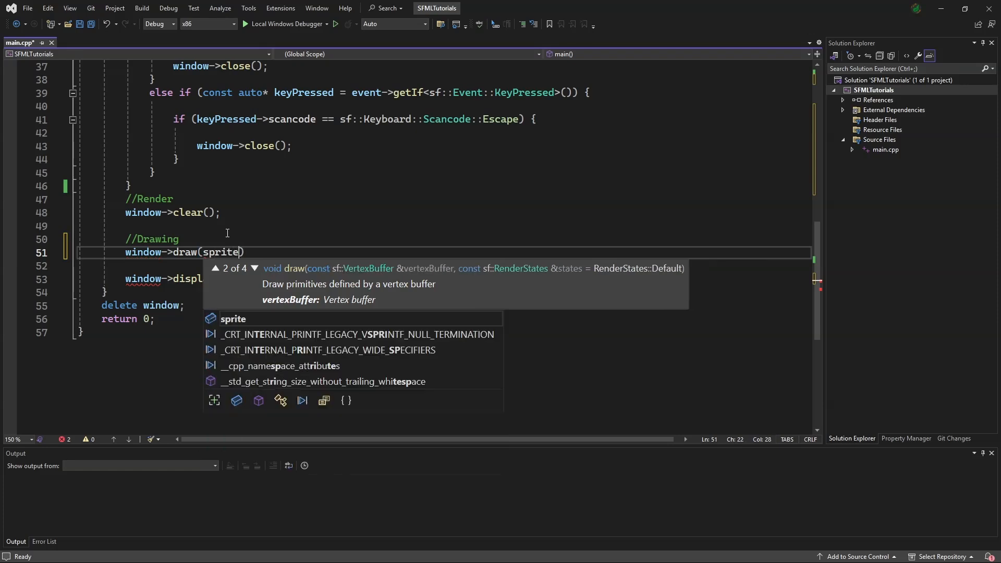
pyautogui.write(');')
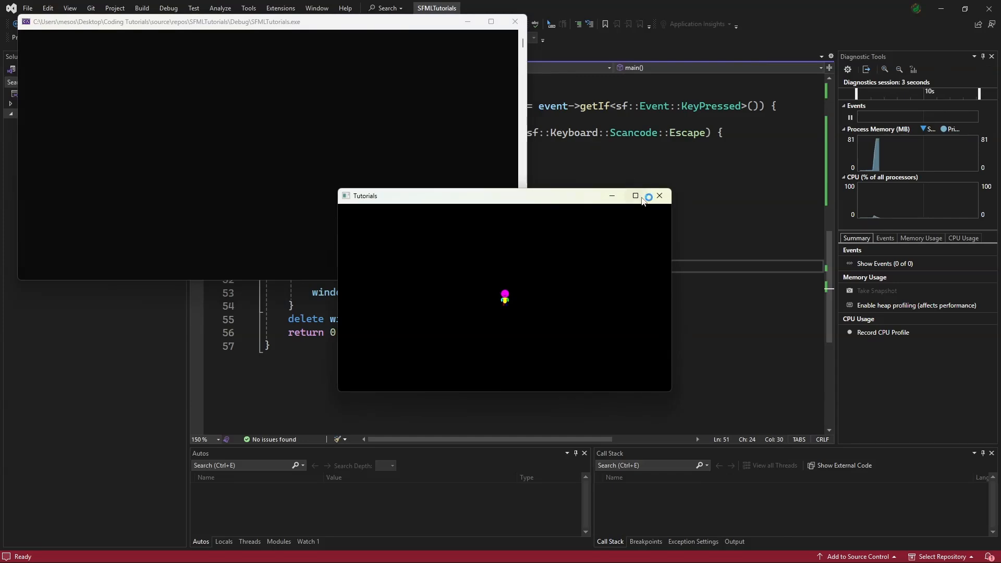
# - Close the running Tutorials window after seeing the sprite drawn
pyautogui.click(635, 194)
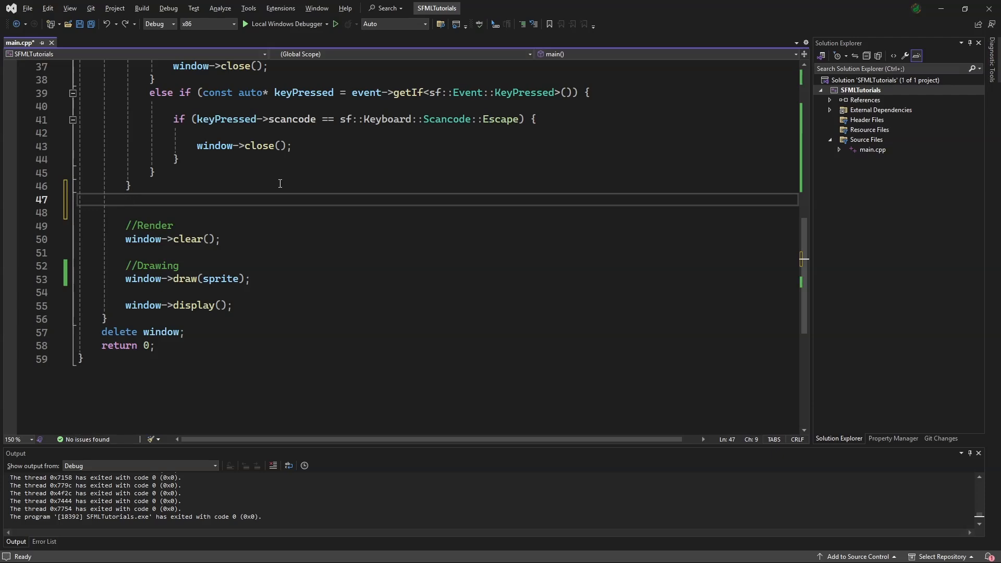
# - Write the if condition checking sf::Keyboard::isKeyPressed for scancode S
pyautogui.write('if(sf')
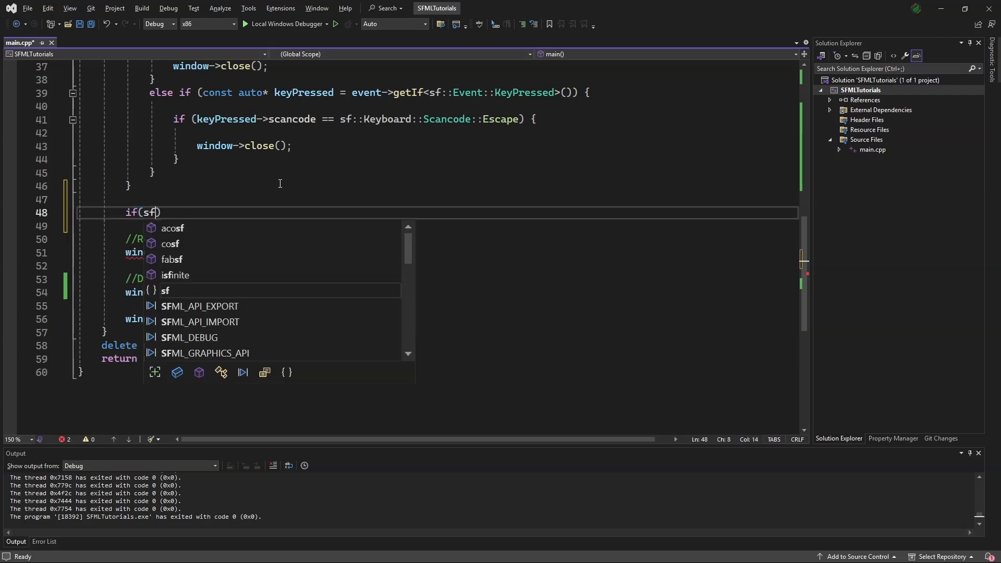
pyautogui.write('::Keyboard')
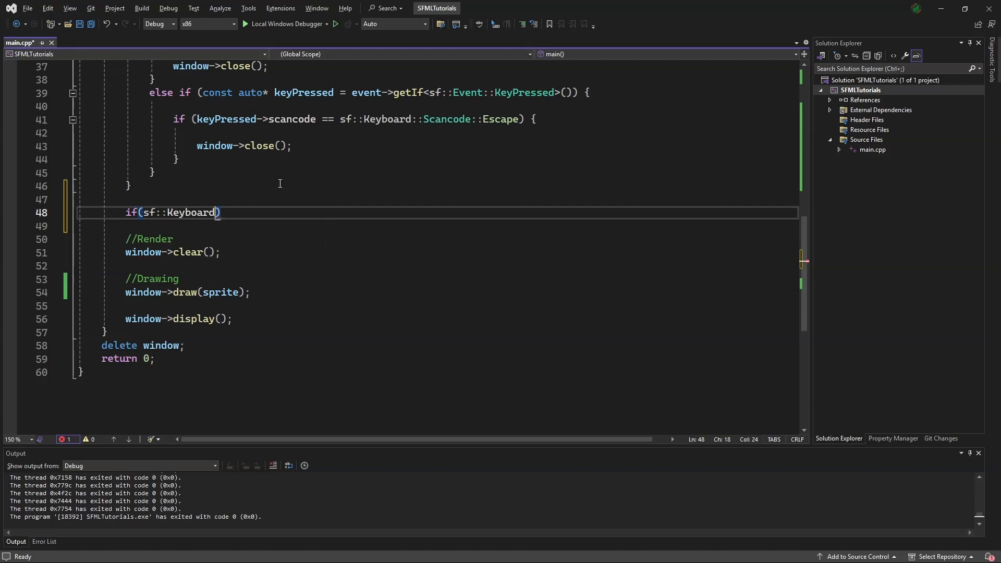
pyautogui.write('::isKeyPressed(*')
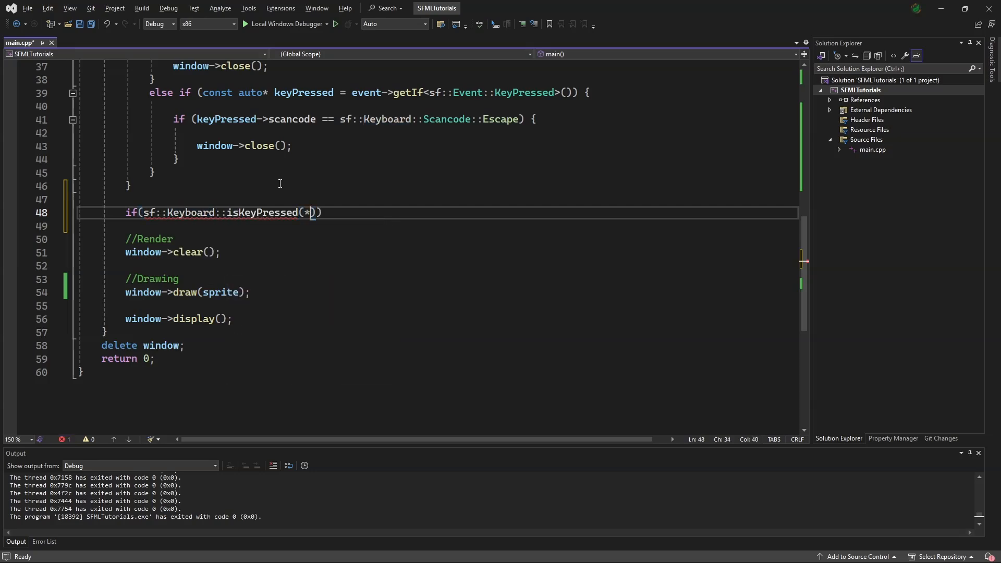
pyautogui.write('sf::ke')
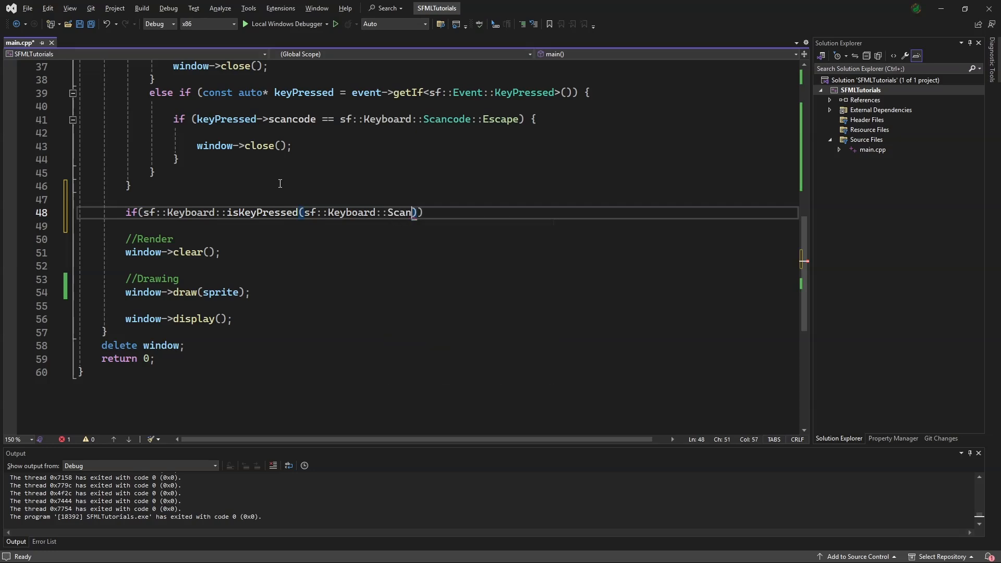
pyautogui.write('::s')
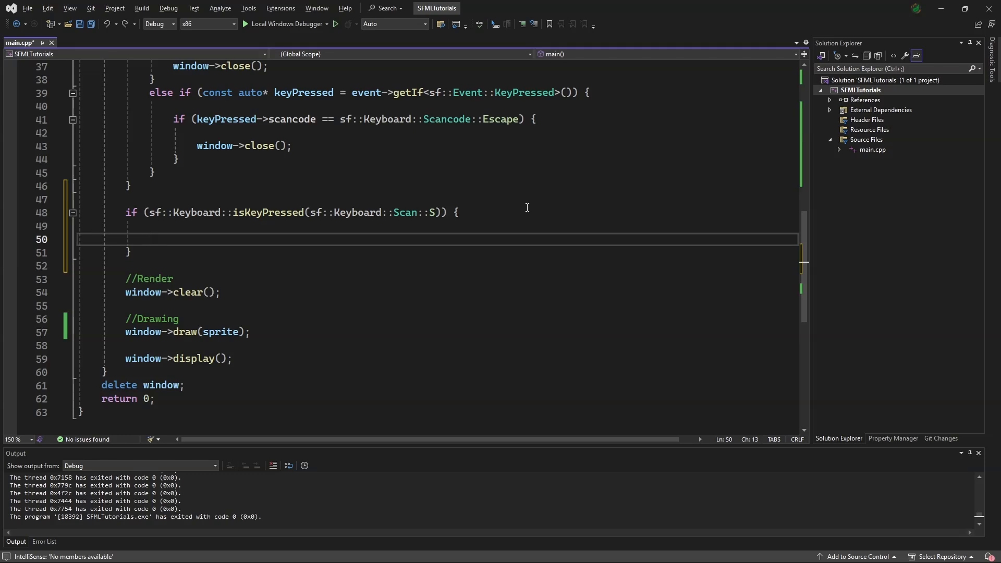
# - Inside the S branch, move the sprite by {0.0f, 1.0f} and set its texture rect to dir[down]
pyautogui.write('sprite.move')
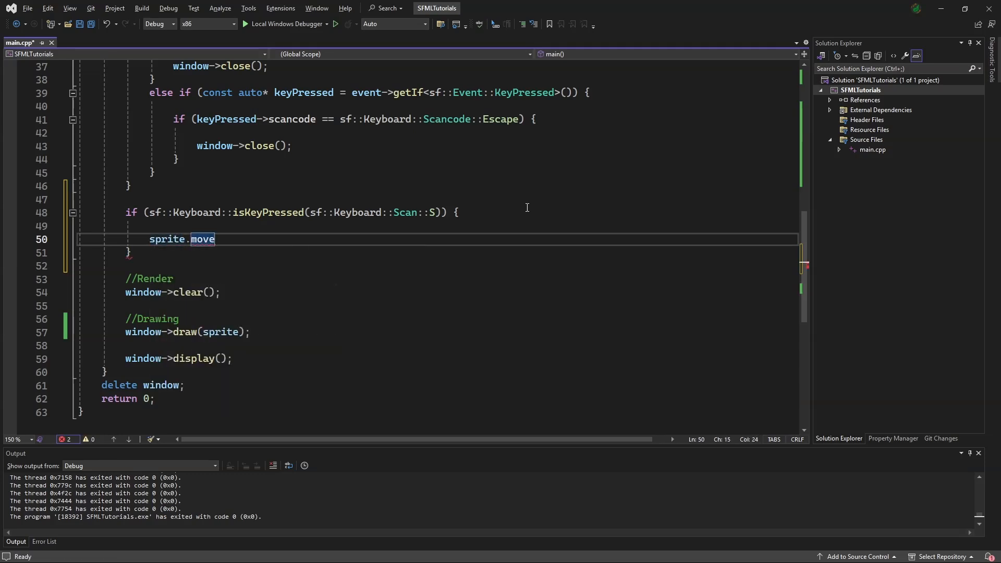
pyautogui.write('({0.})')
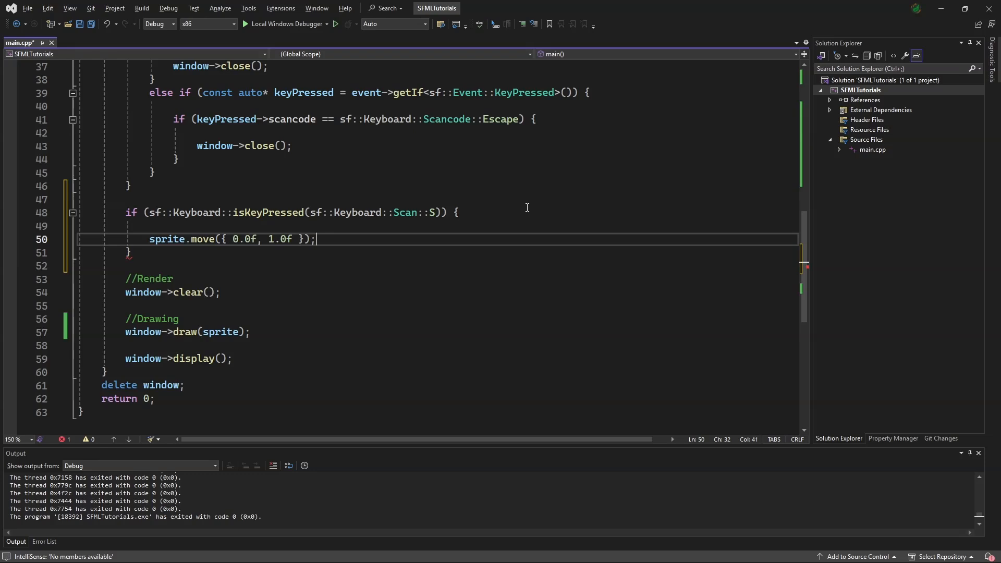
pyautogui.write('s')
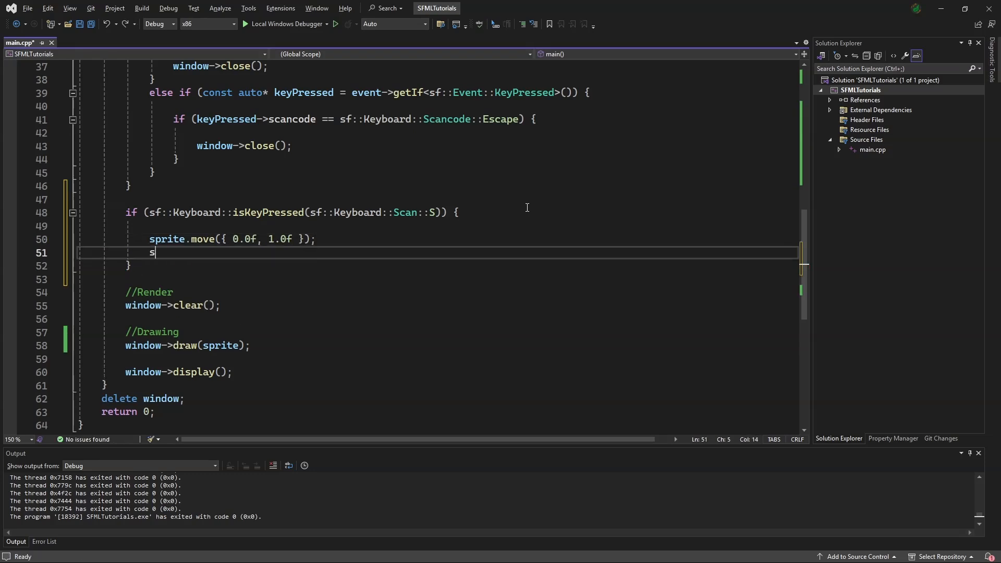
pyautogui.write('prite.')
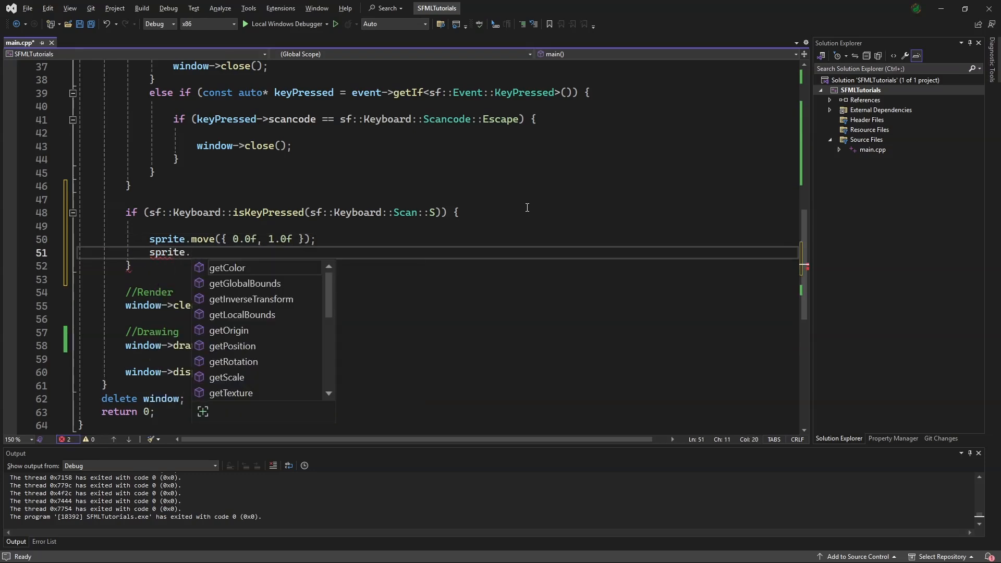
pyautogui.write('setTextureRect(dir')
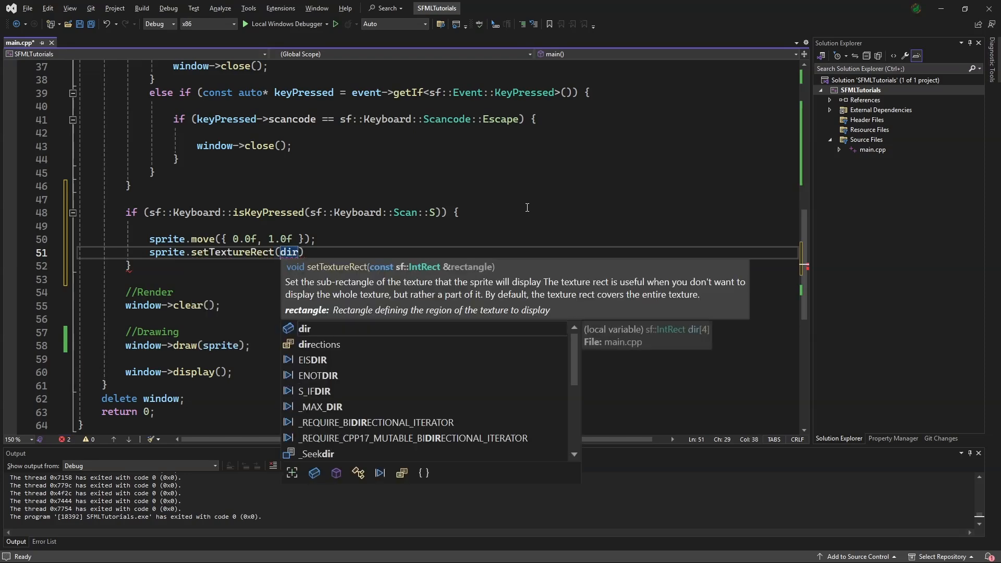
pyautogui.write('[down')
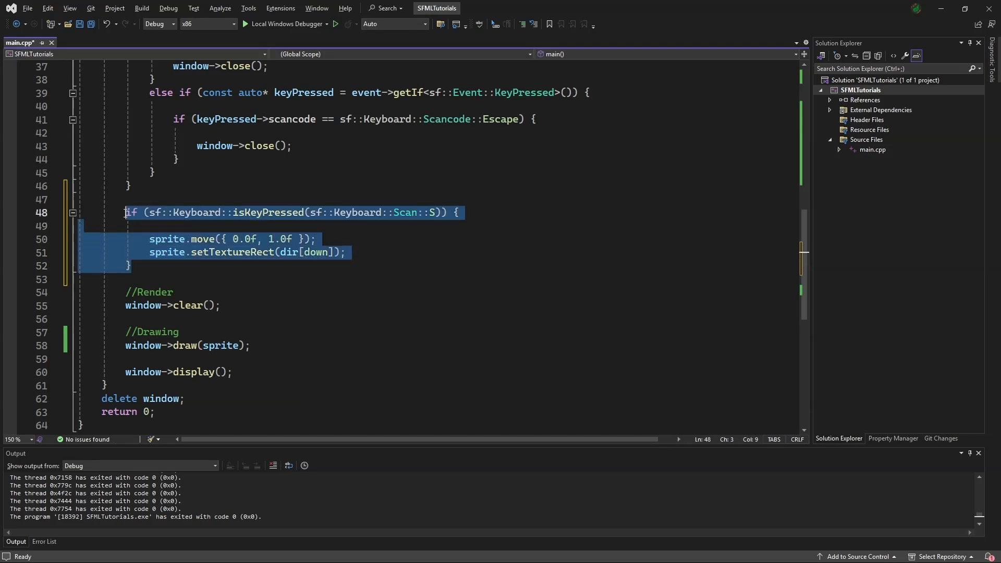
# - Paste else-if copies for scancodes W, D and A and rename the W branch's frame to dir[up]
pyautogui.write('e')
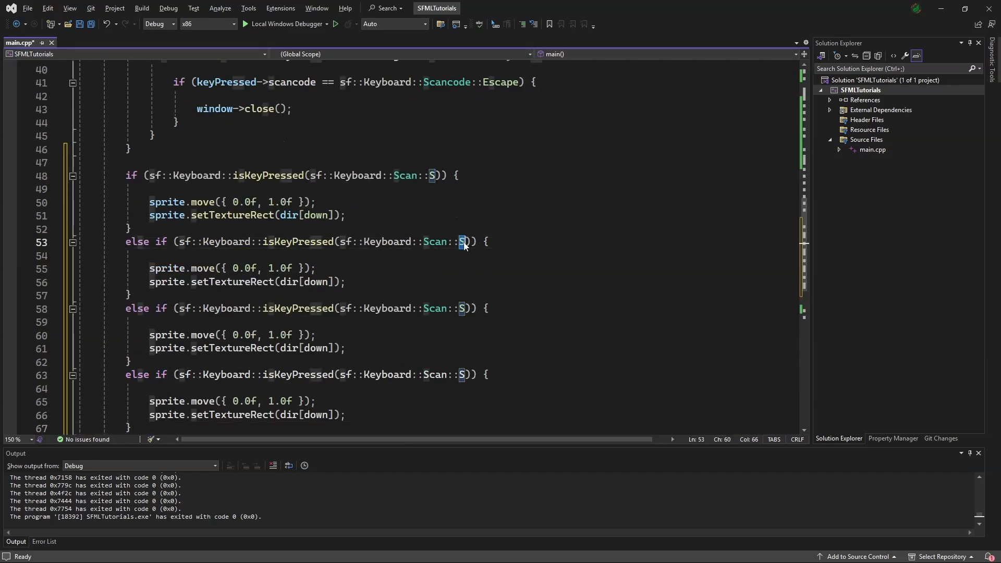
pyautogui.write('W')
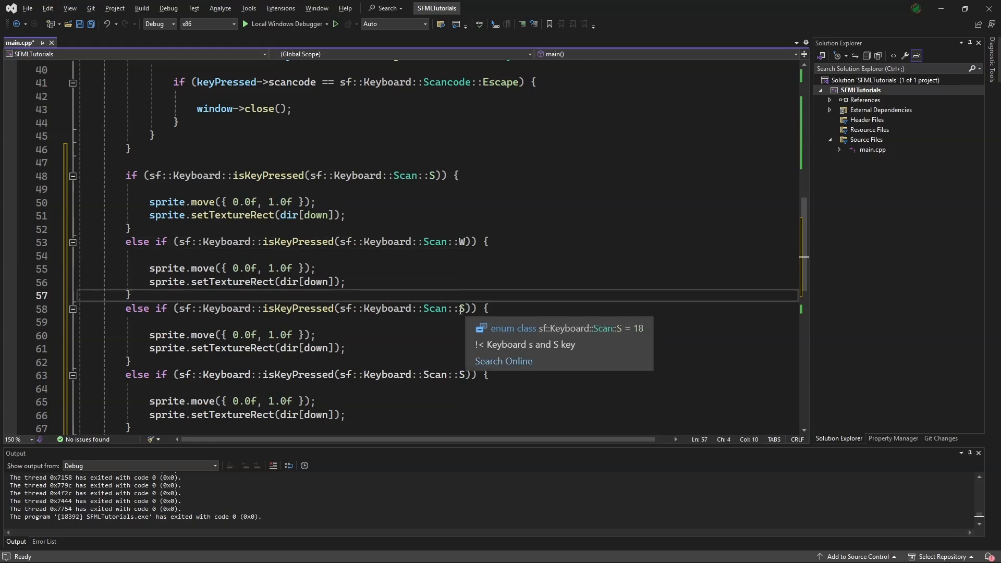
pyautogui.write('D')
pyautogui.click(438, 374)
pyautogui.write('A')
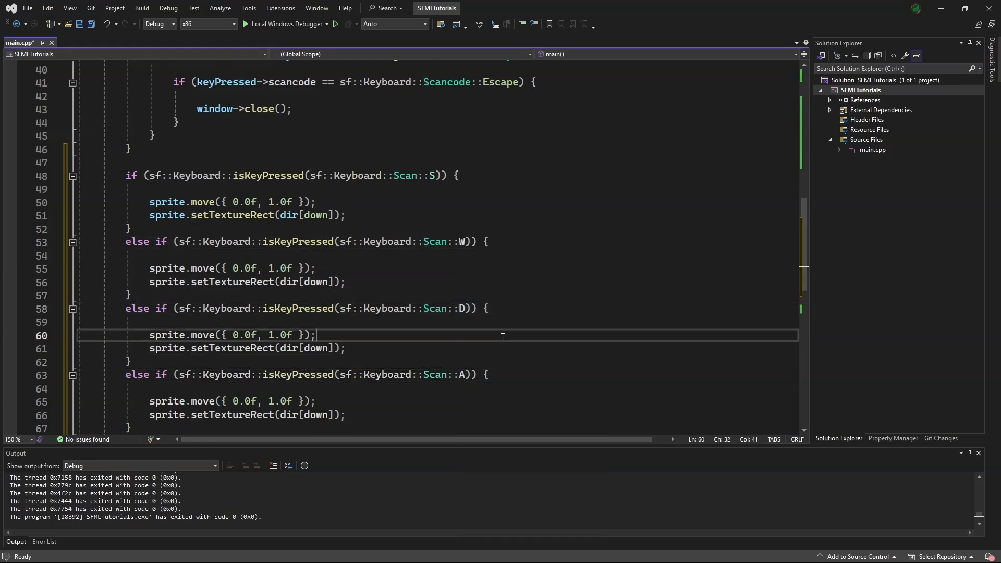
pyautogui.doubleClick(315, 281)
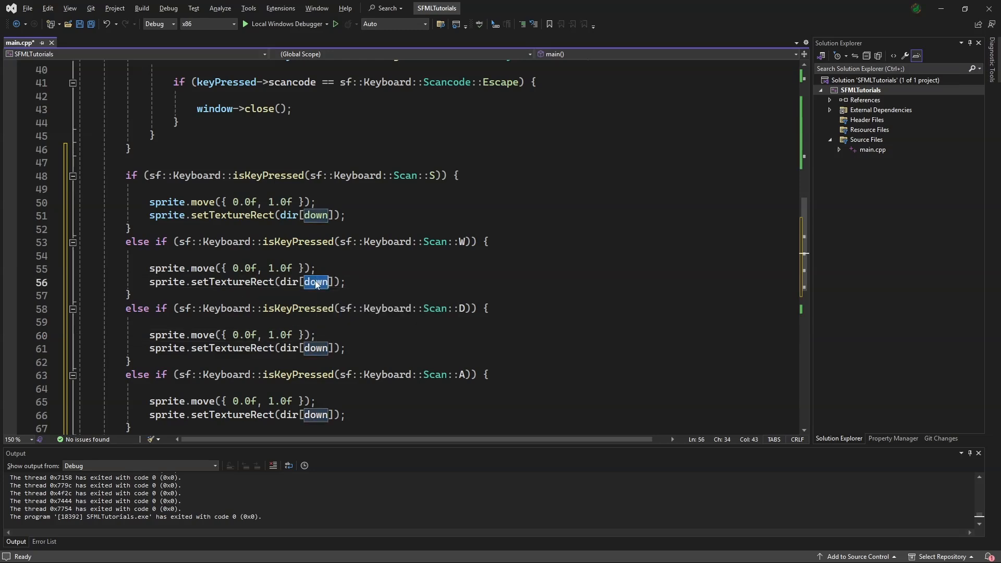
pyautogui.write('up')
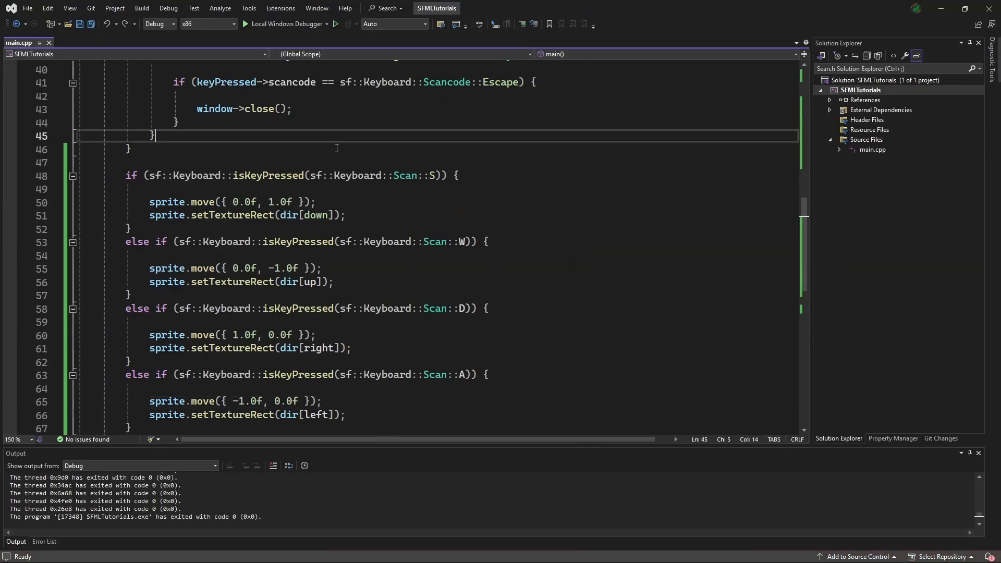
# - Add sprite.rotate(sf::degrees(1)) so the sprite turns one degree per frame
pyautogui.write('sprite.rotate')
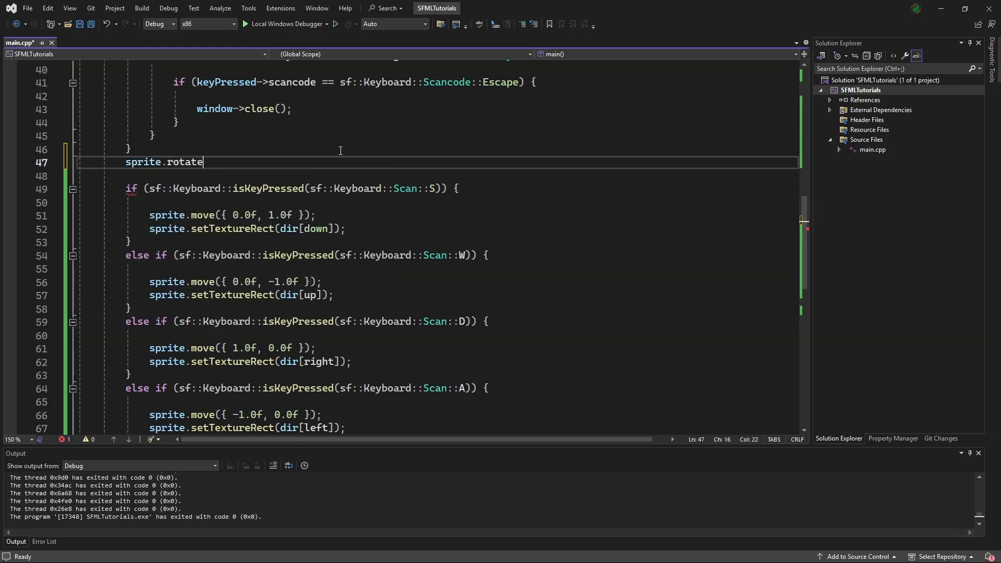
pyautogui.write('(sf::d')
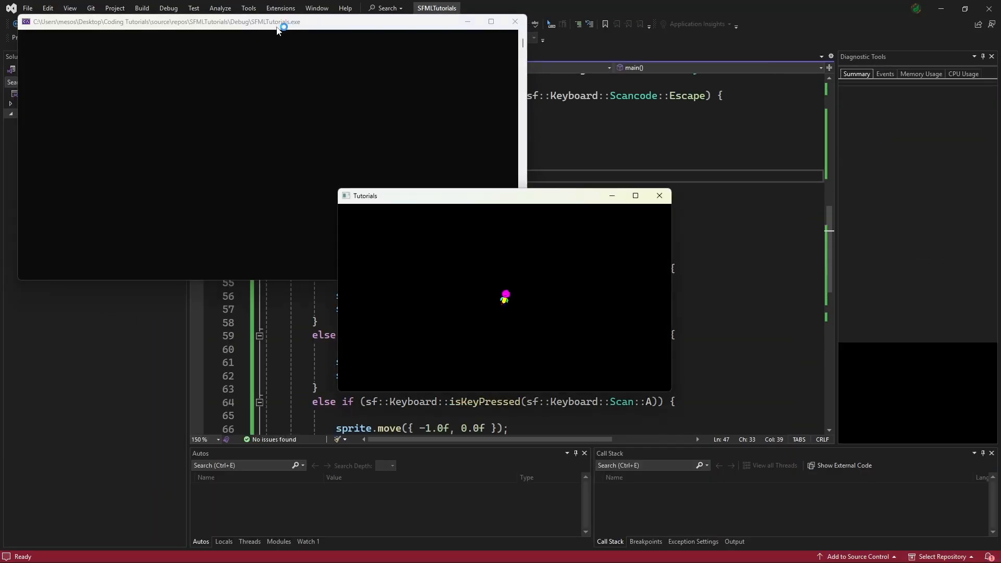
# - Focus the running game window so it can be closed
pyautogui.click(635, 195)
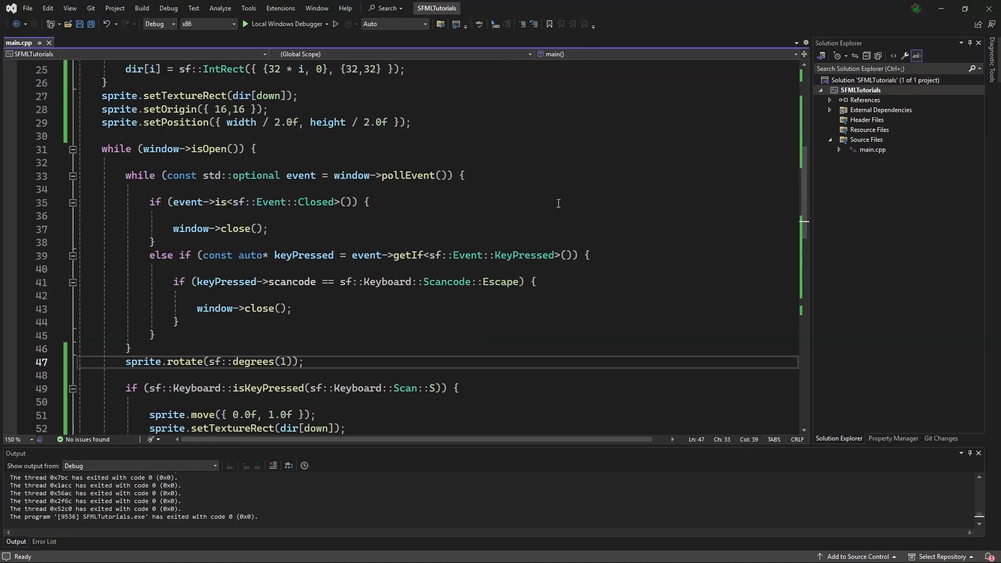
# - Close the game and add sprite.setColor(sf::Color(0x6495EDFF)) to tint the sprite cornflower blue
pyautogui.press('enter')
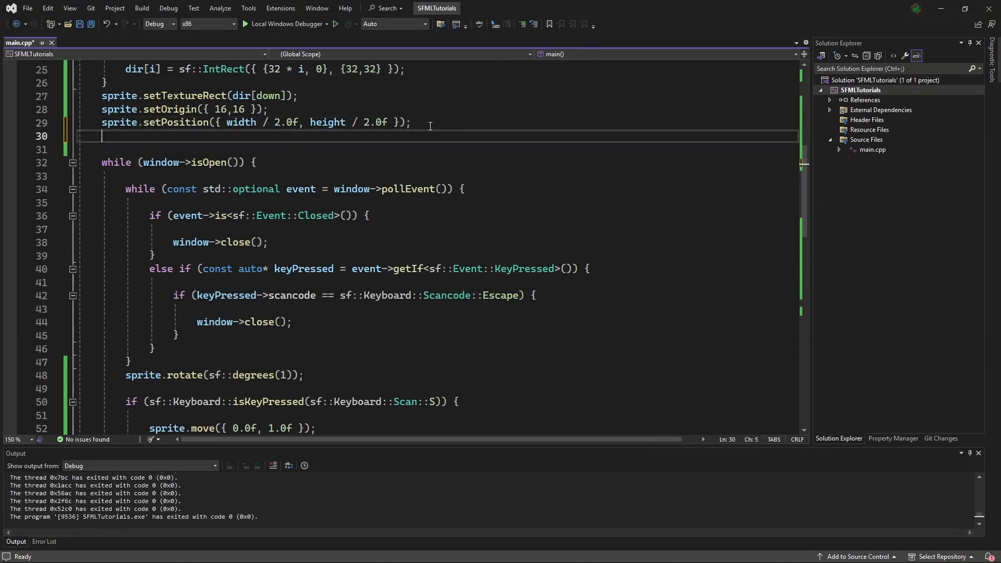
pyautogui.write('sprite.')
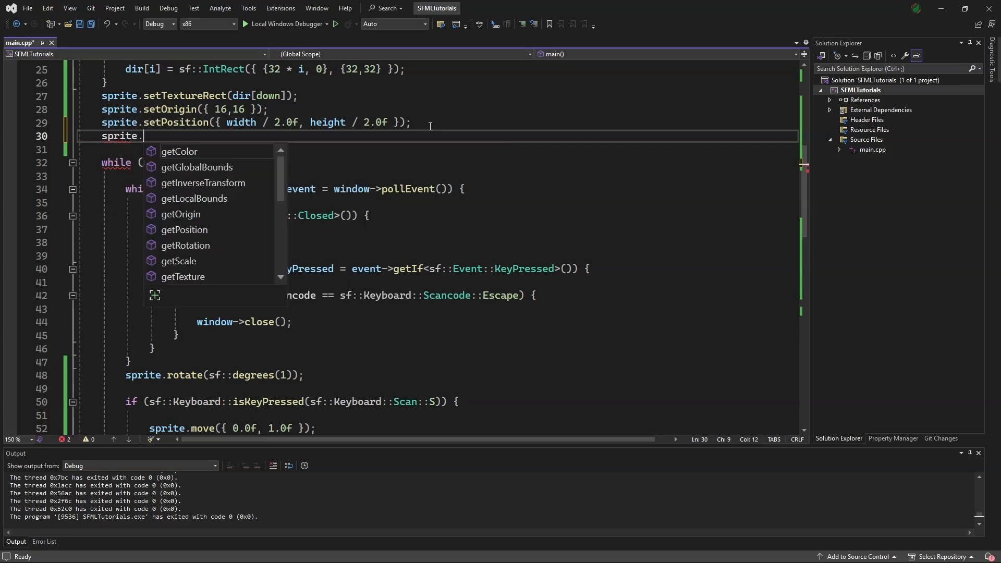
pyautogui.write('setColor')
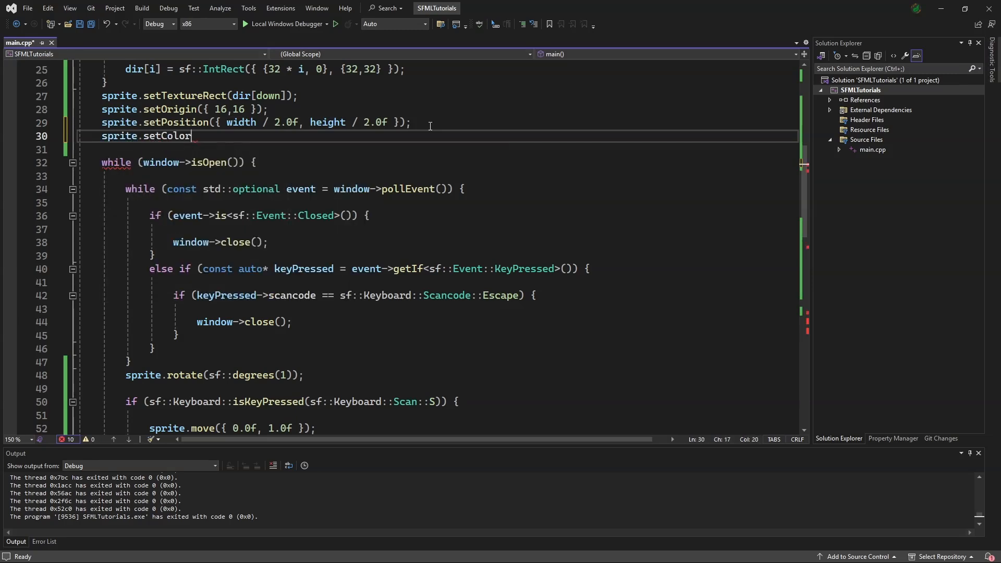
pyautogui.write('(sf::Color')
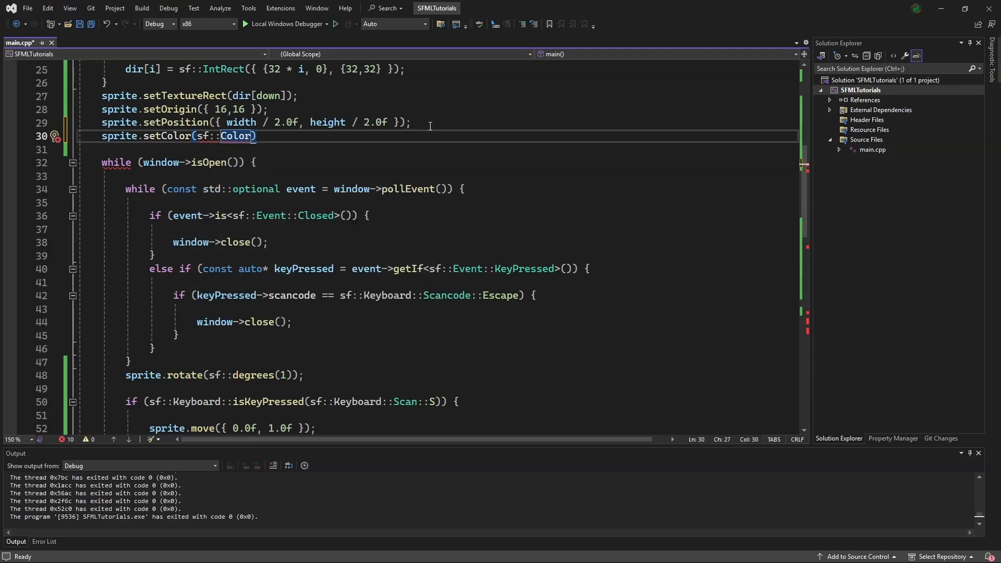
pyautogui.write('(')
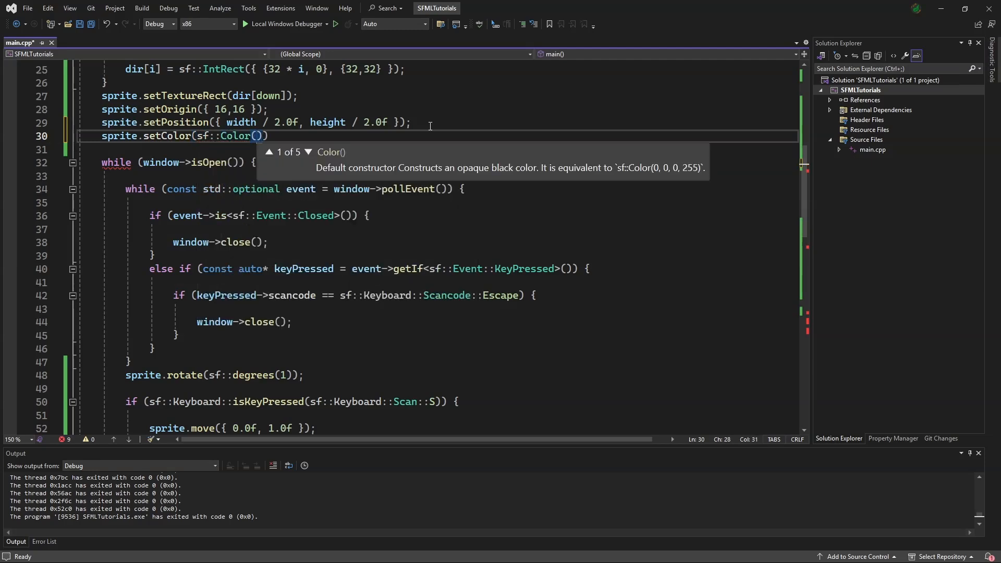
pyautogui.write('0')
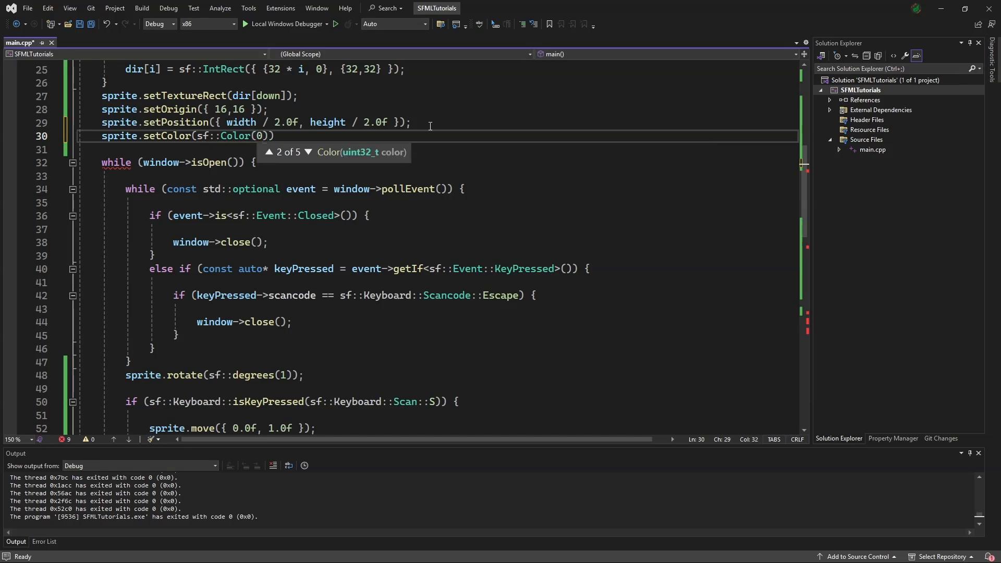
pyautogui.write('0x6495')
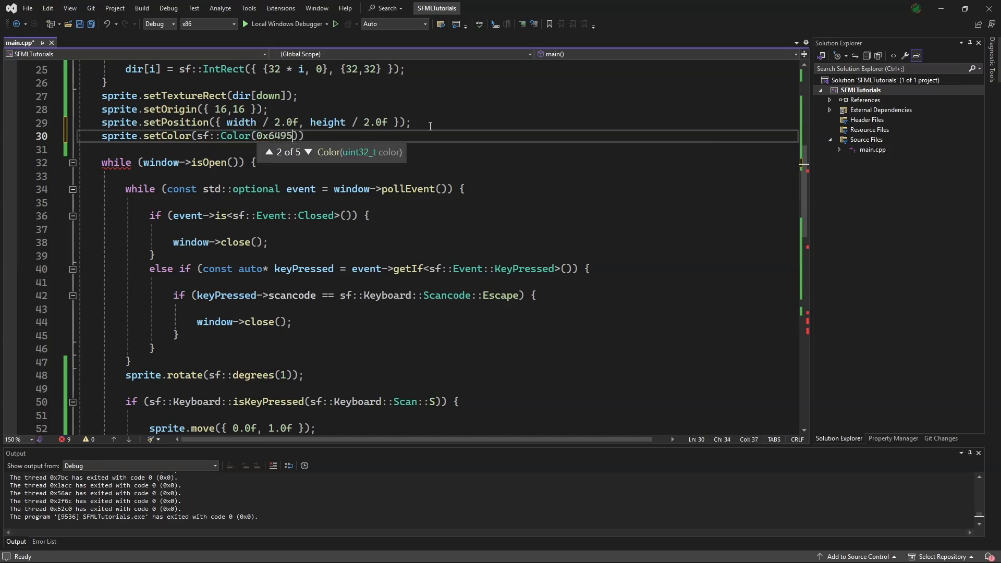
pyautogui.write('EDFF')
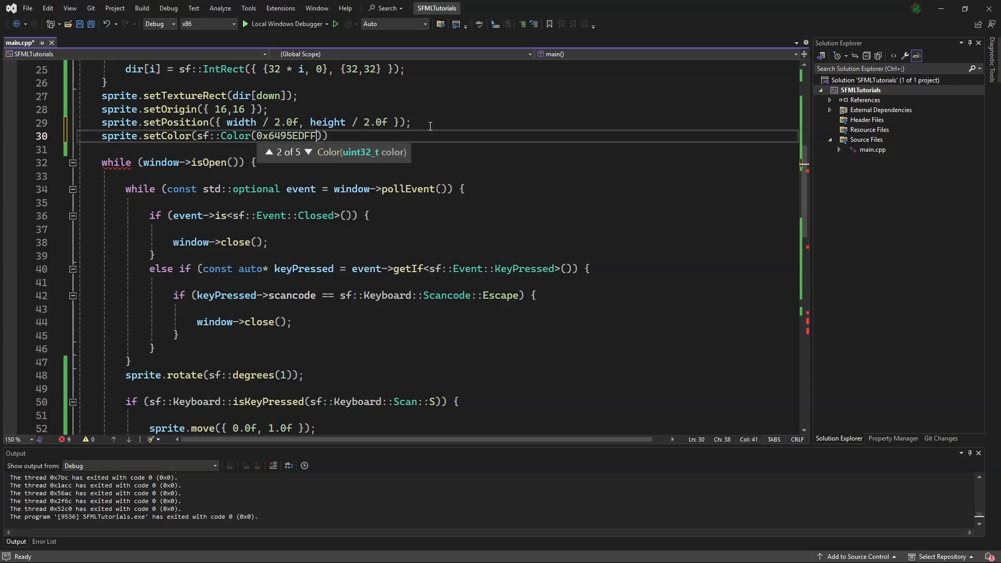
pyautogui.write(');')
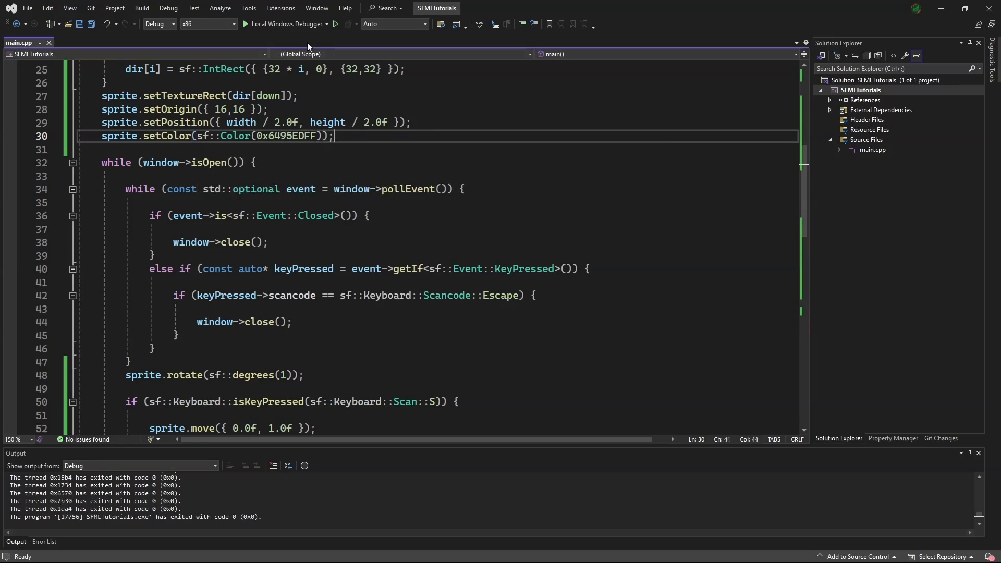
# - Build and run with Local Windows Debugger to see the rotating tinted sprite
pyautogui.click(261, 24)
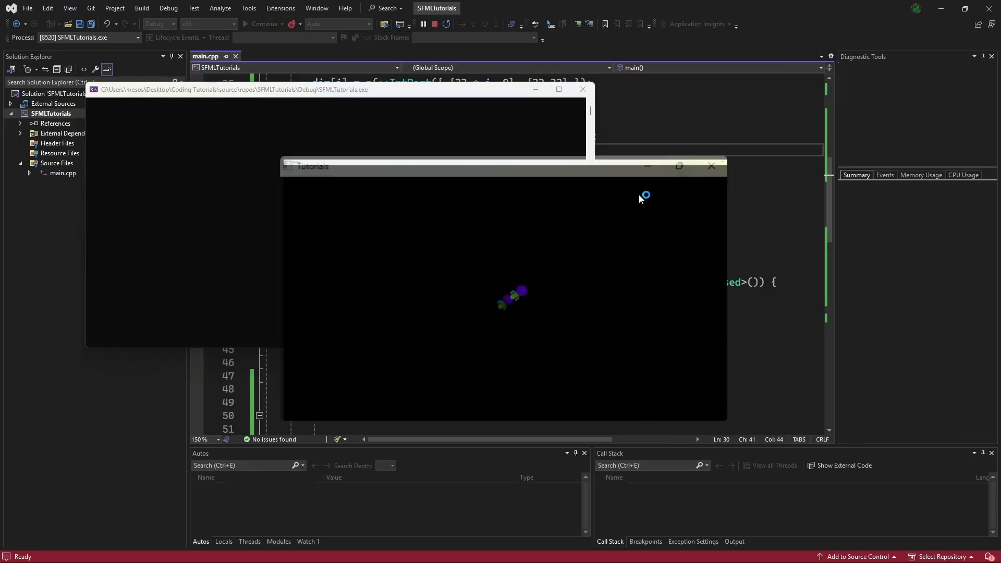